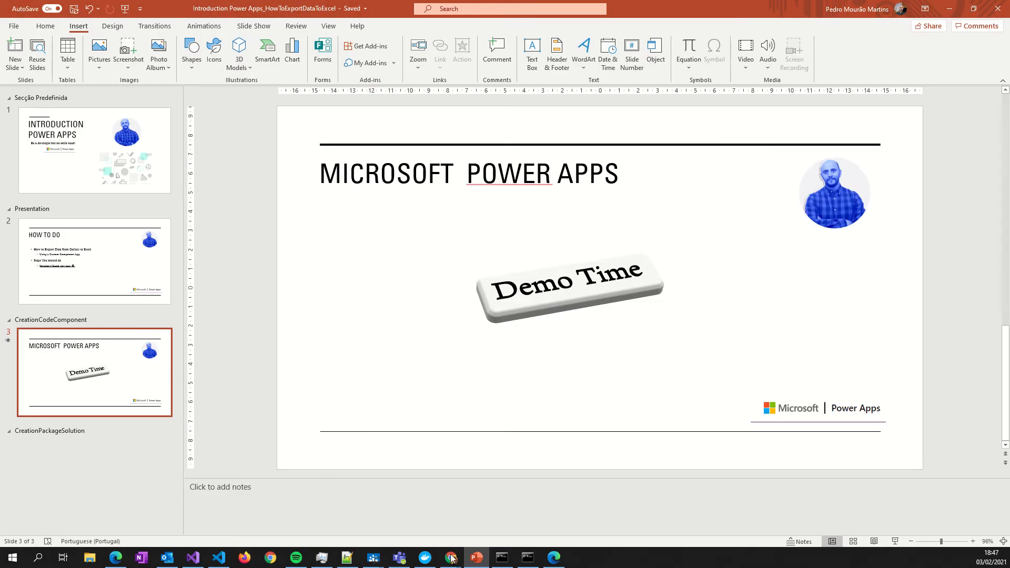
pyautogui.moveTo(451, 557)
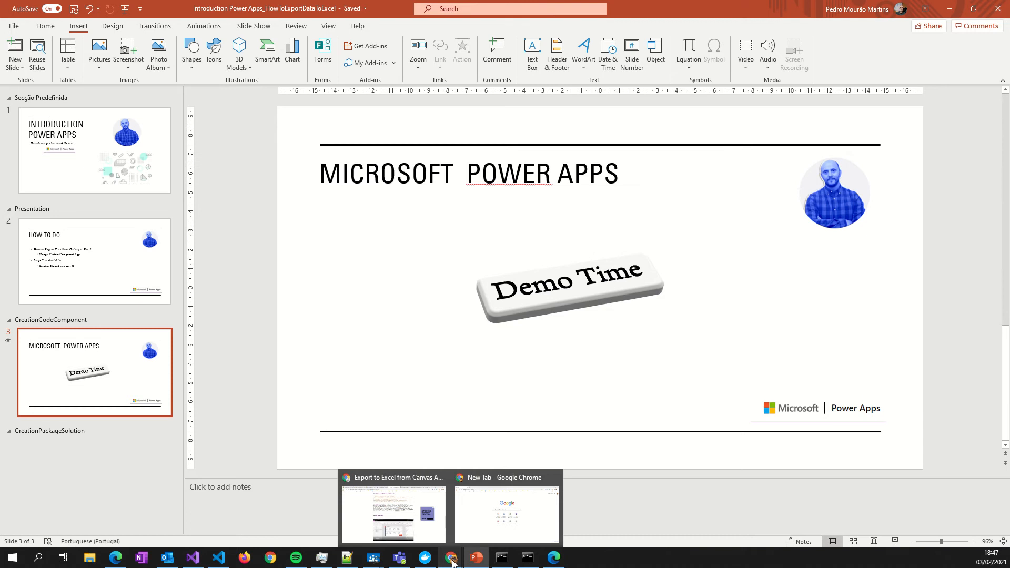
# Bring up the PCF Gallery Export to Excel control page and its overview
pyautogui.click(392, 508)
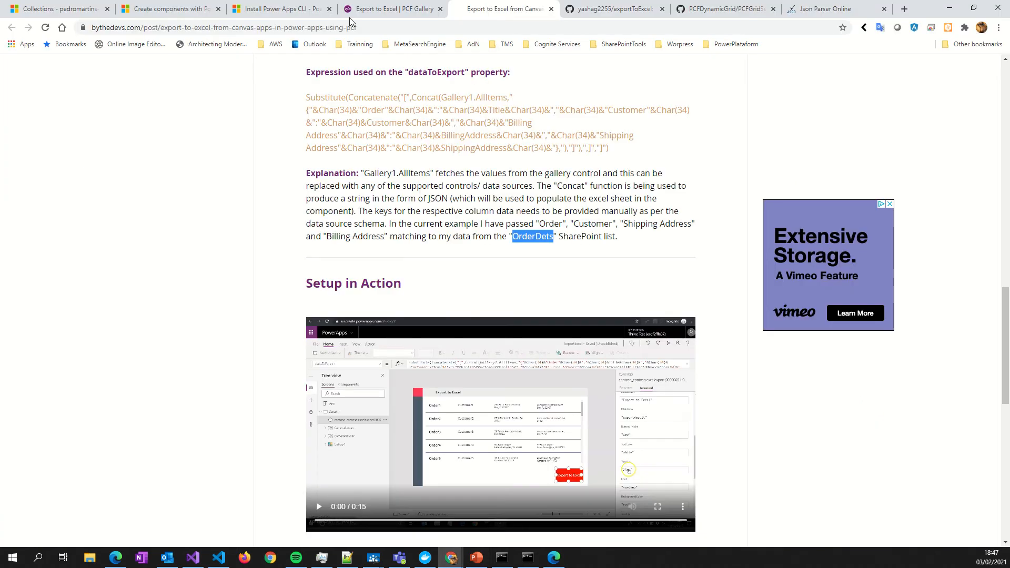
pyautogui.click(391, 8)
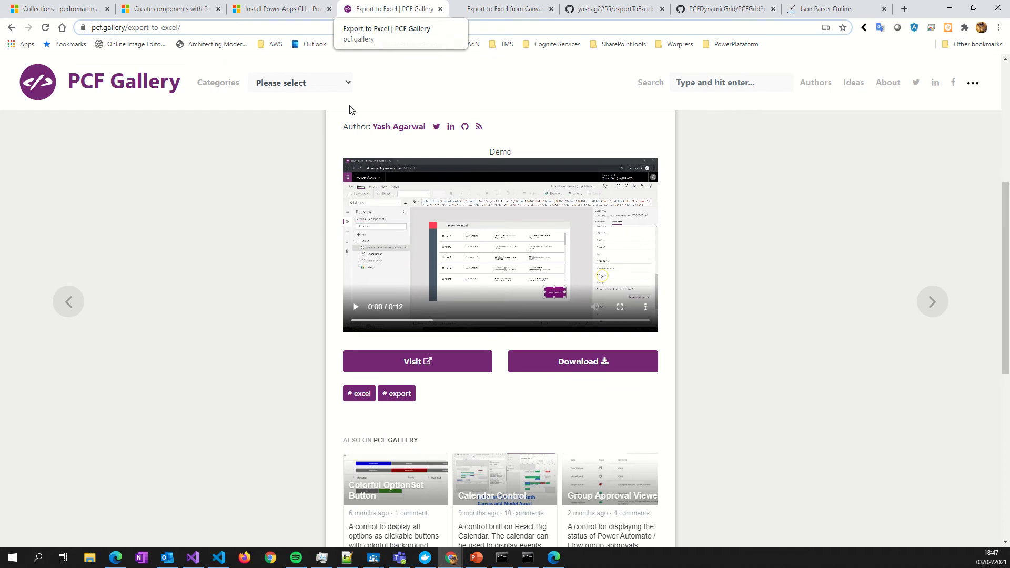
pyautogui.moveTo(394, 142)
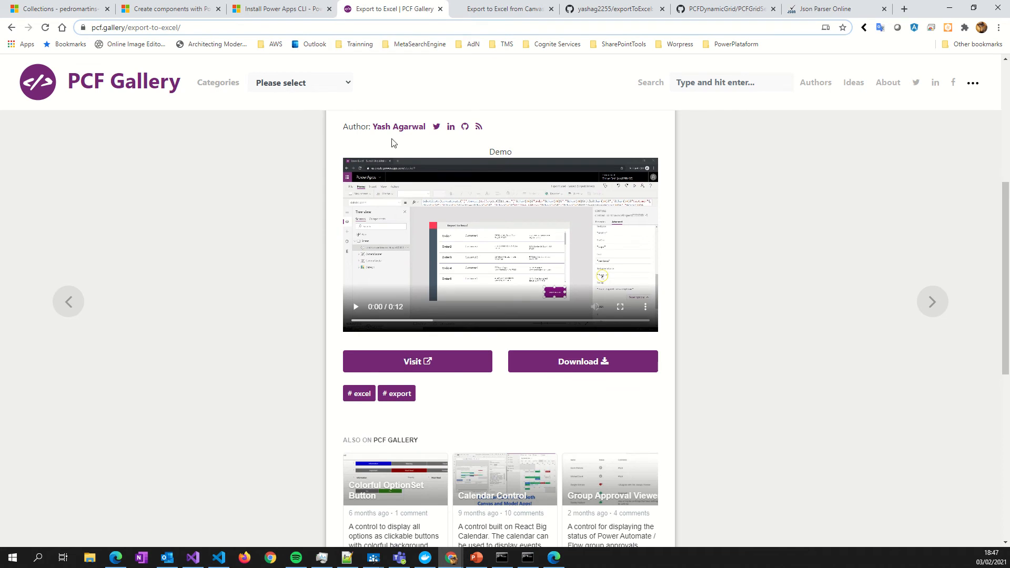
pyautogui.moveTo(253, 389)
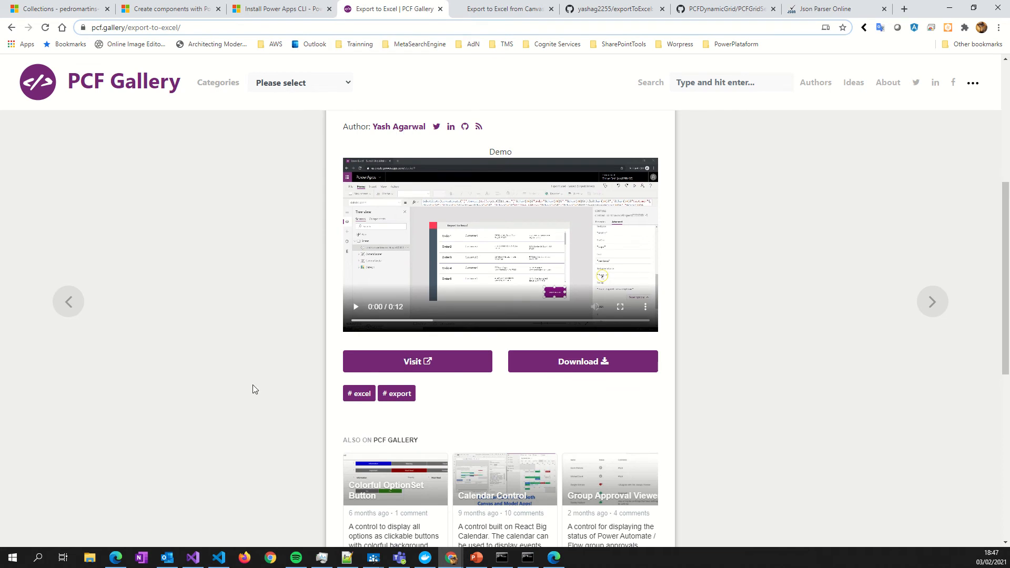
pyautogui.moveTo(272, 298)
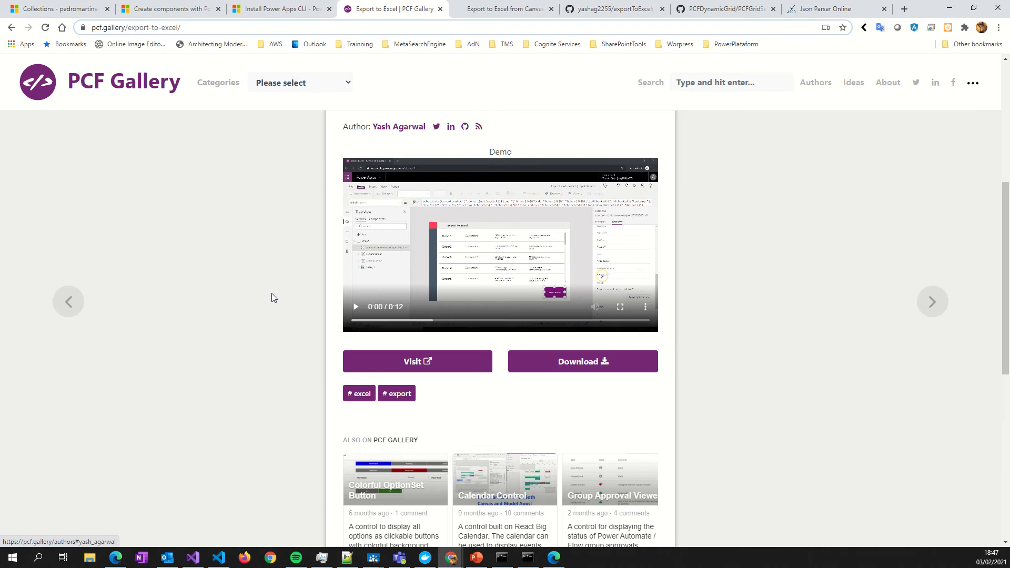
pyautogui.scroll(3)
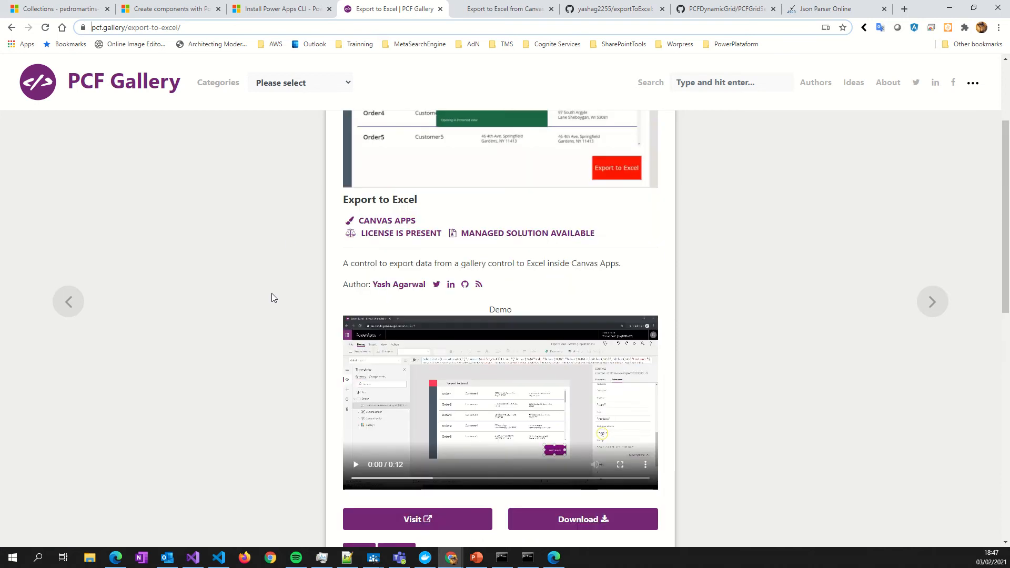
pyautogui.scroll(3)
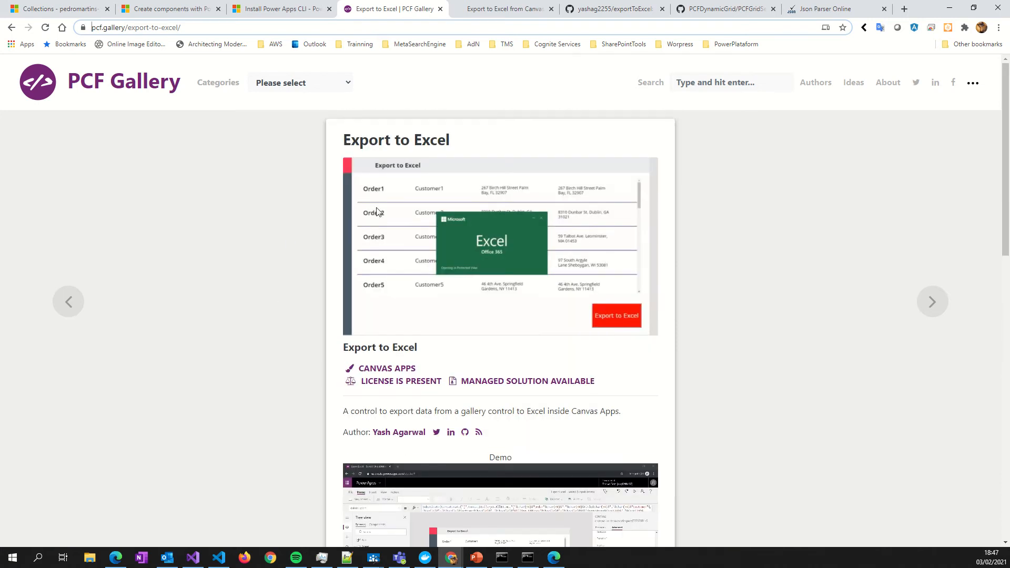
pyautogui.moveTo(196, 54)
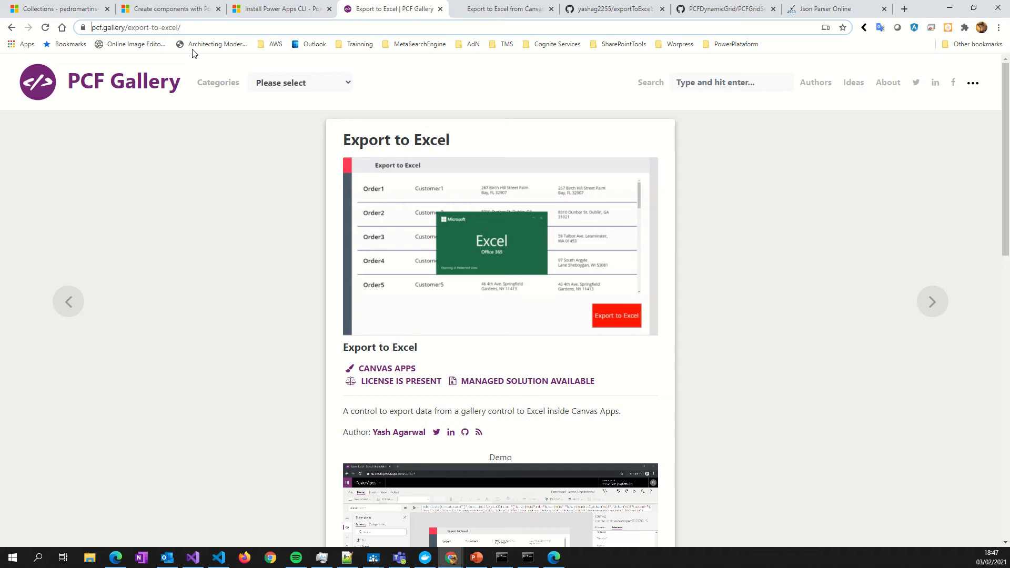
pyautogui.click(142, 27)
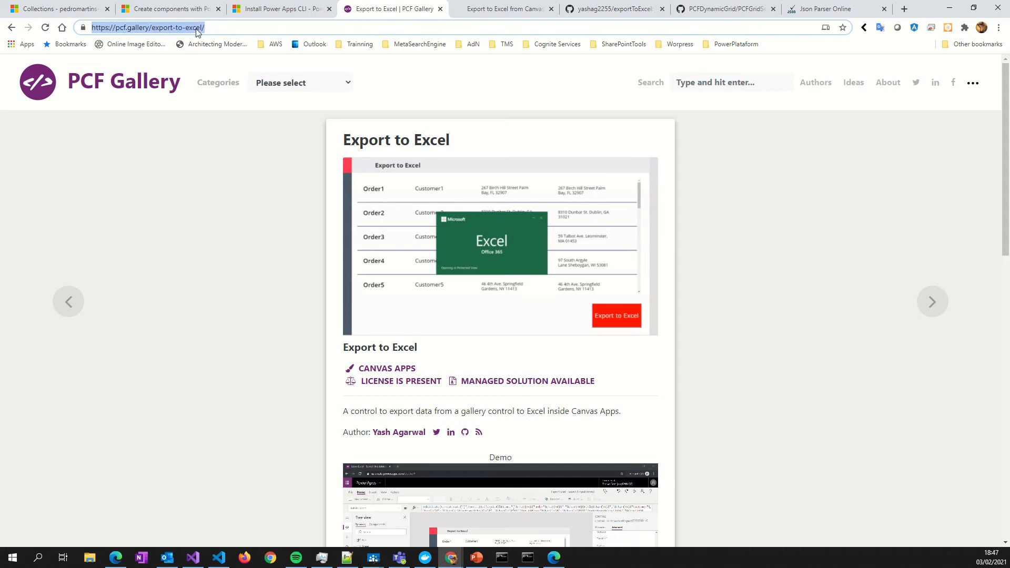
pyautogui.moveTo(351, 129)
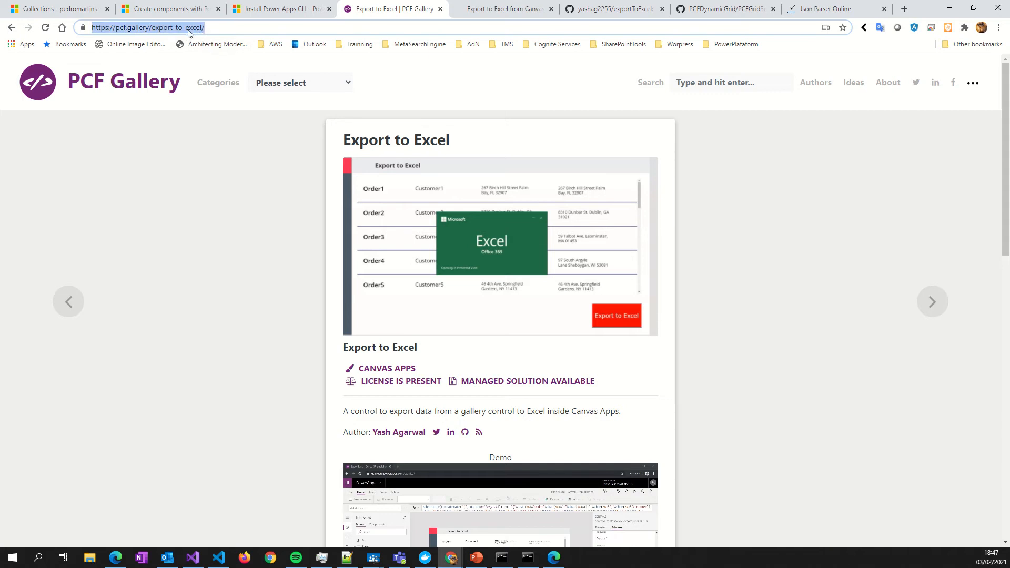
pyautogui.moveTo(195, 546)
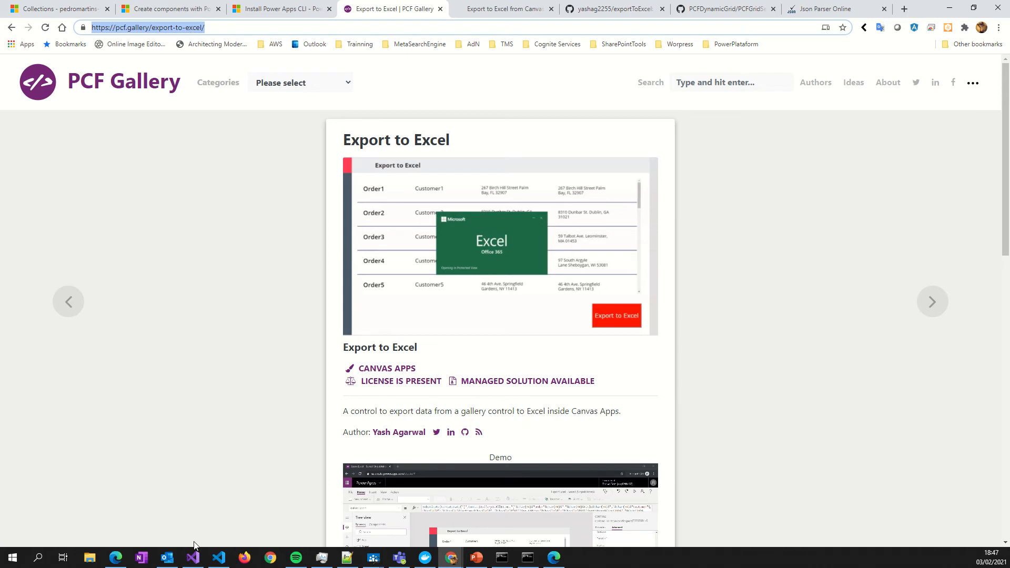
pyautogui.moveTo(479, 349)
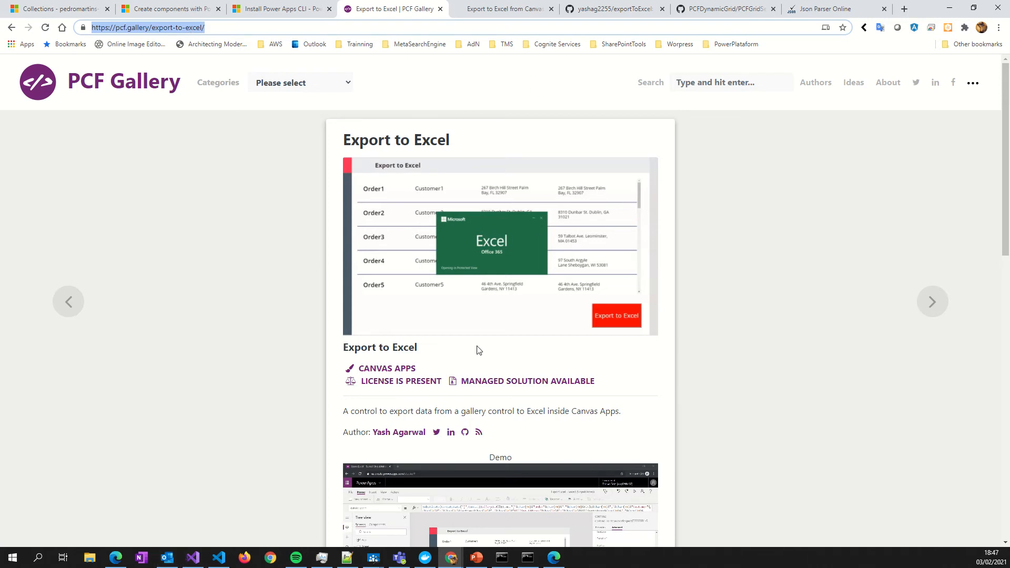
pyautogui.scroll(-3)
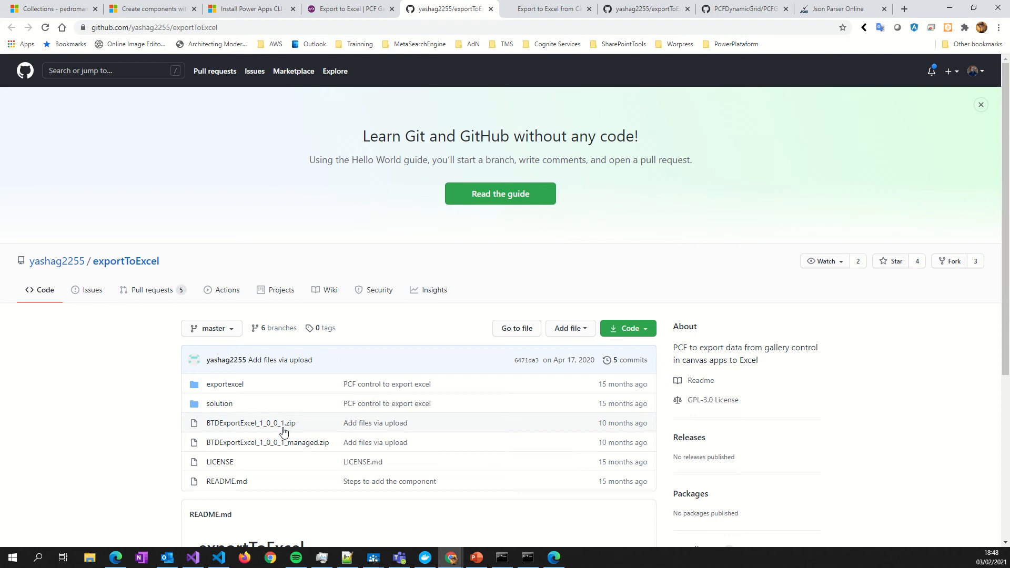
pyautogui.moveTo(406, 517)
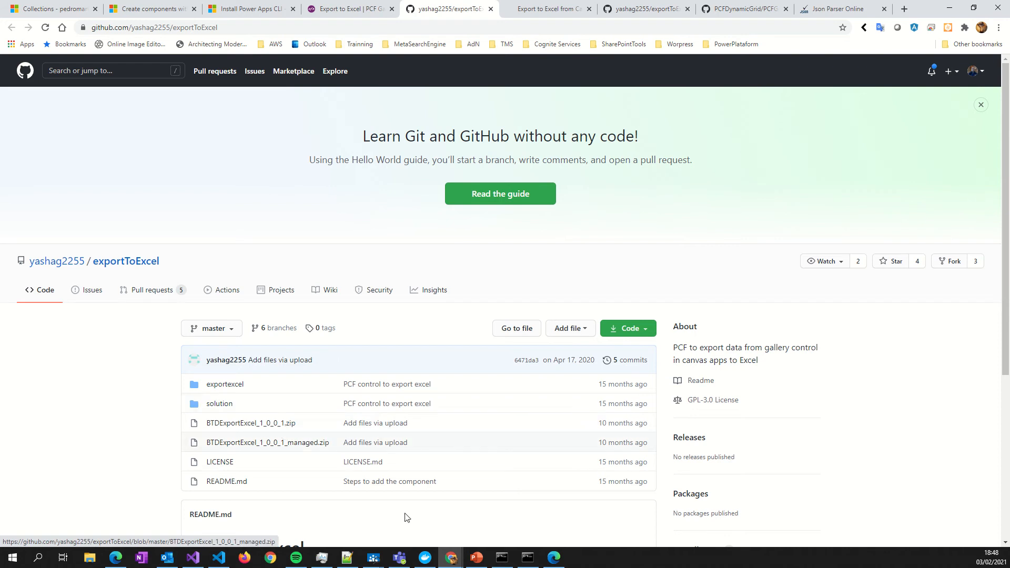
pyautogui.moveTo(476, 557)
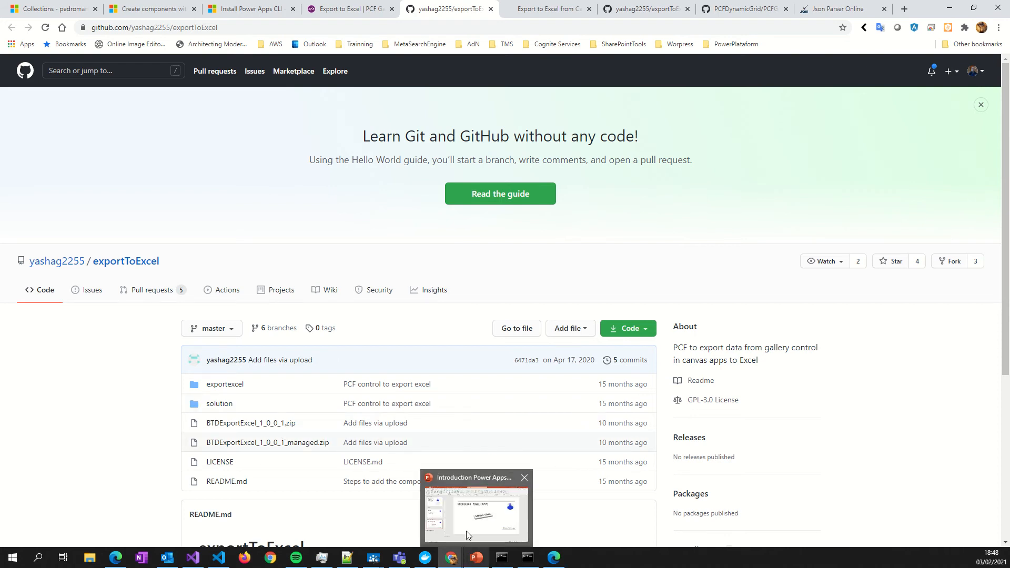
pyautogui.moveTo(190, 557)
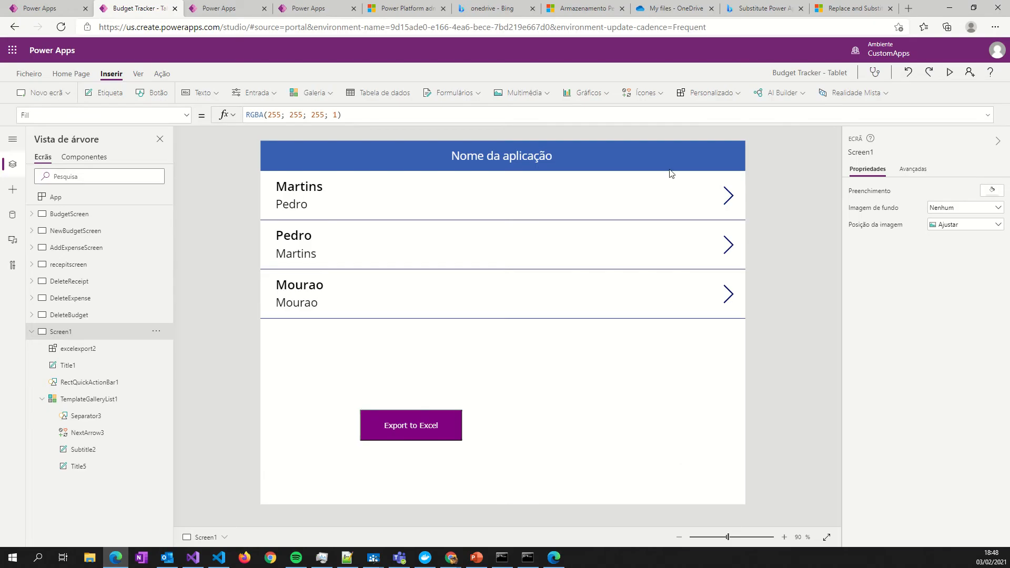
pyautogui.moveTo(236, 67)
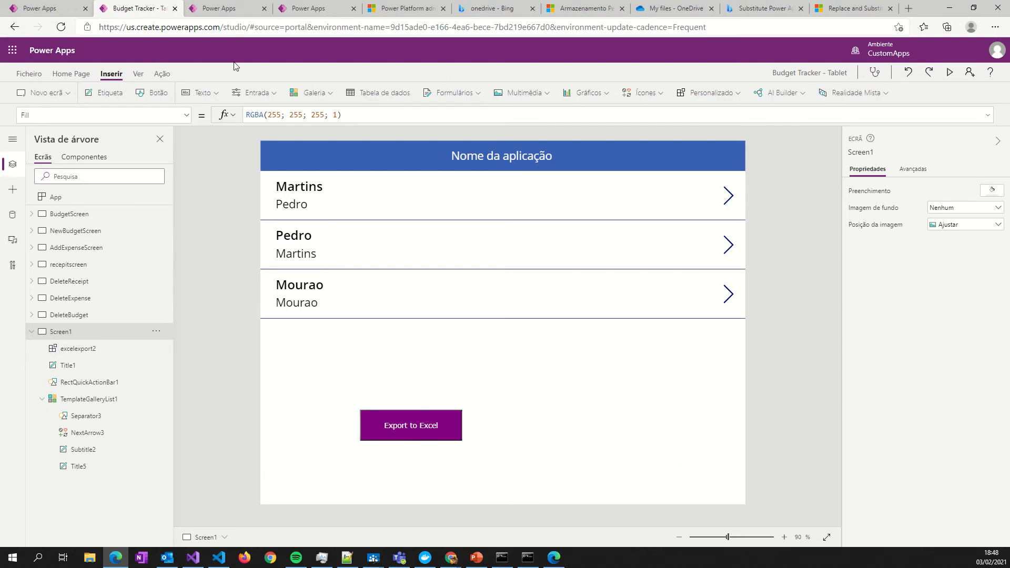
pyautogui.click(707, 92)
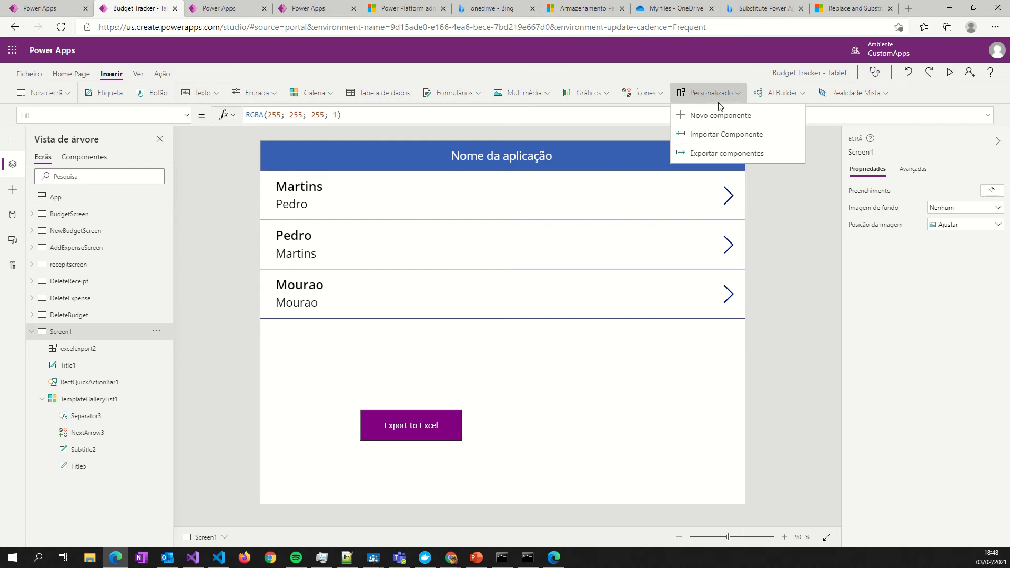
pyautogui.moveTo(689, 89)
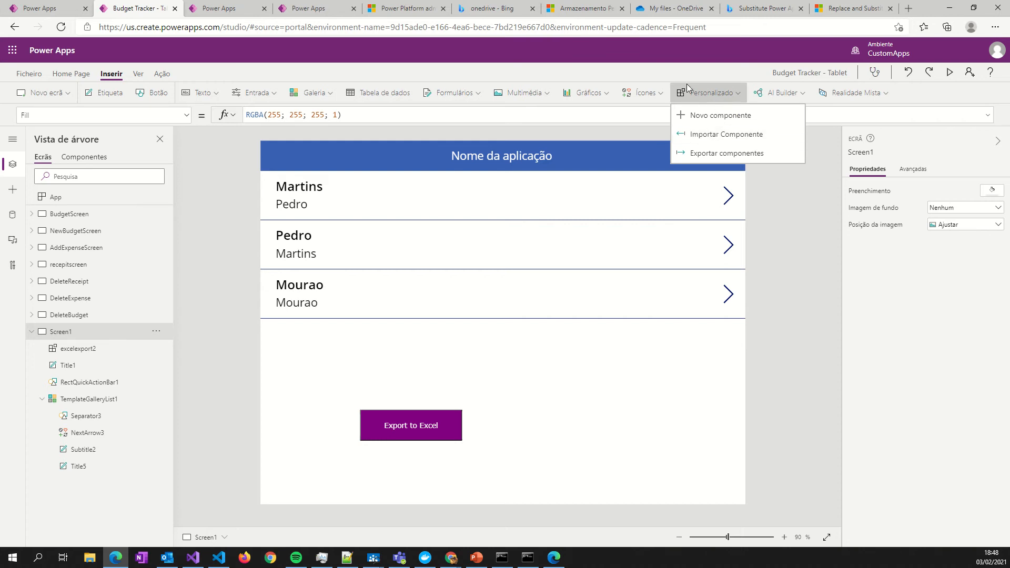
pyautogui.click(410, 425)
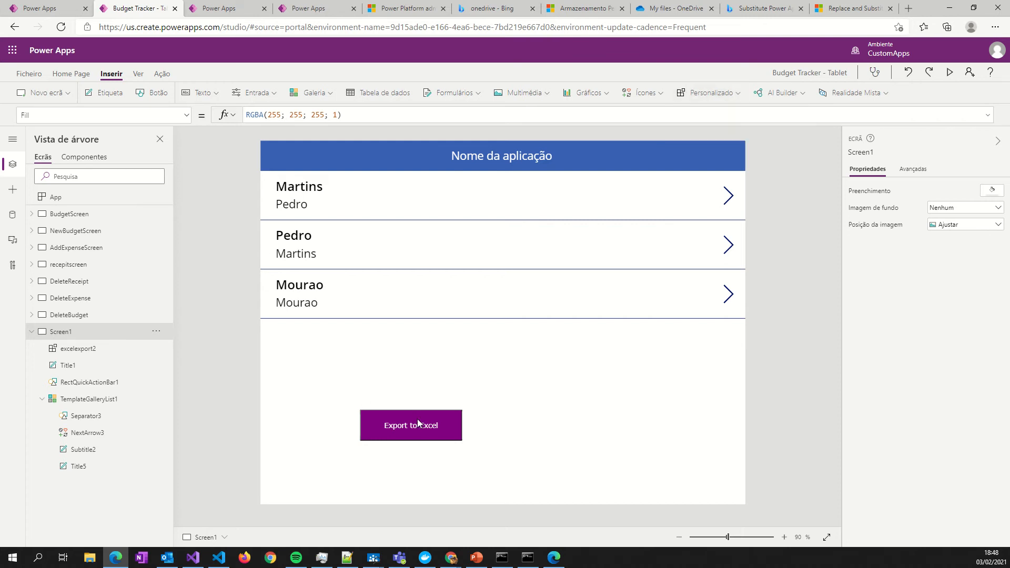
pyautogui.moveTo(40, 315)
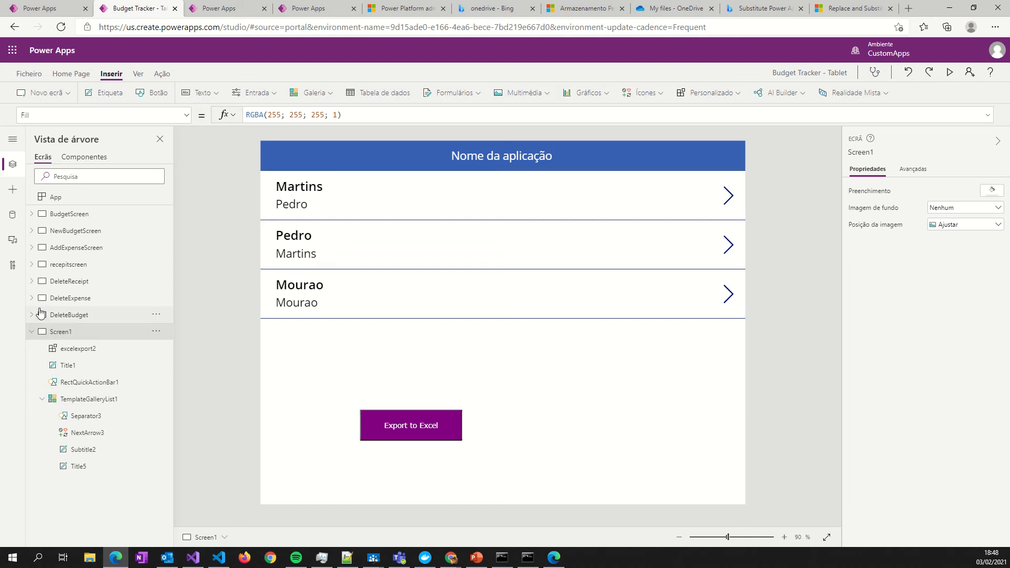
pyautogui.moveTo(75, 352)
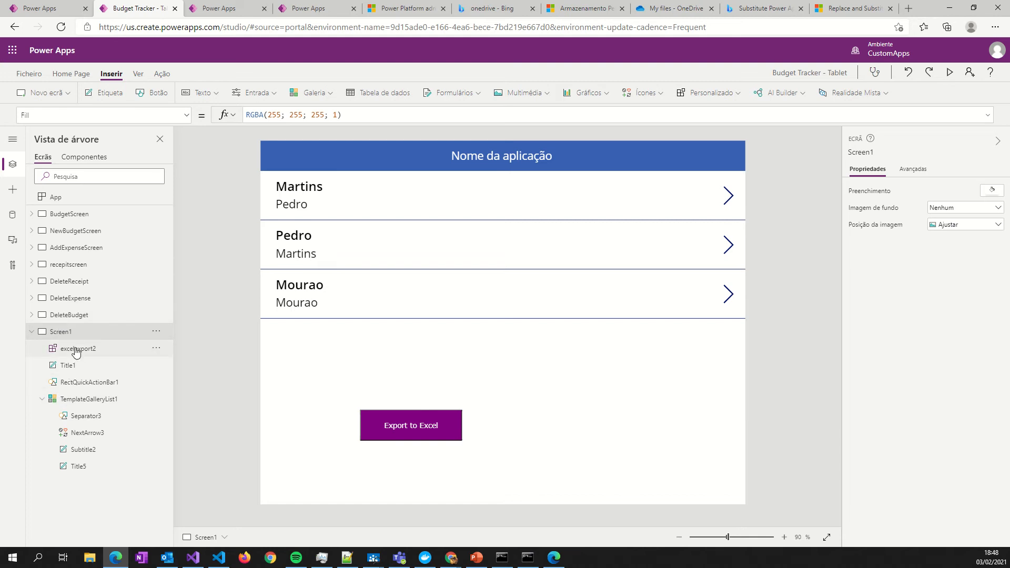
pyautogui.click(78, 348)
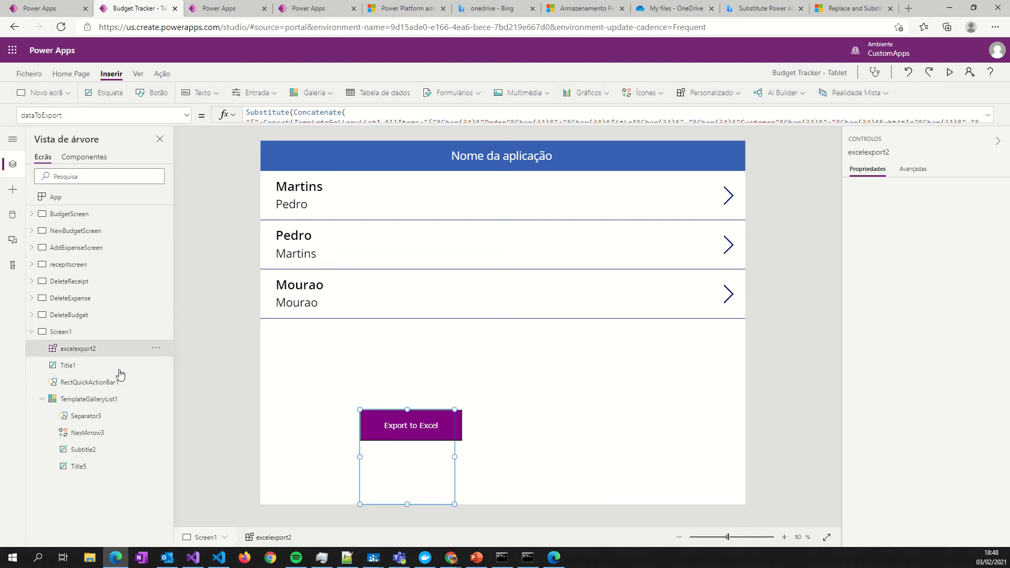
pyautogui.moveTo(461, 345)
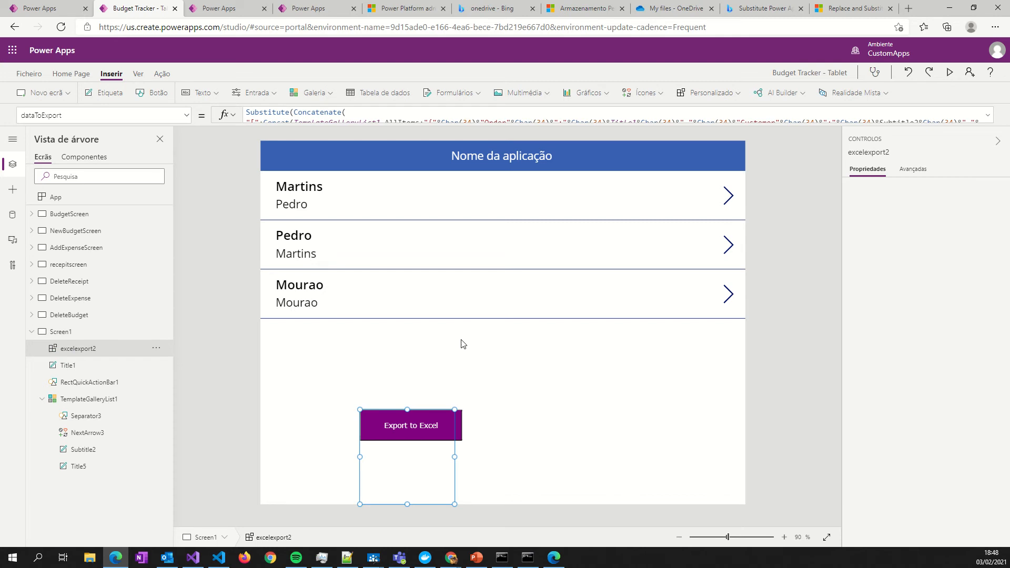
pyautogui.moveTo(405, 270)
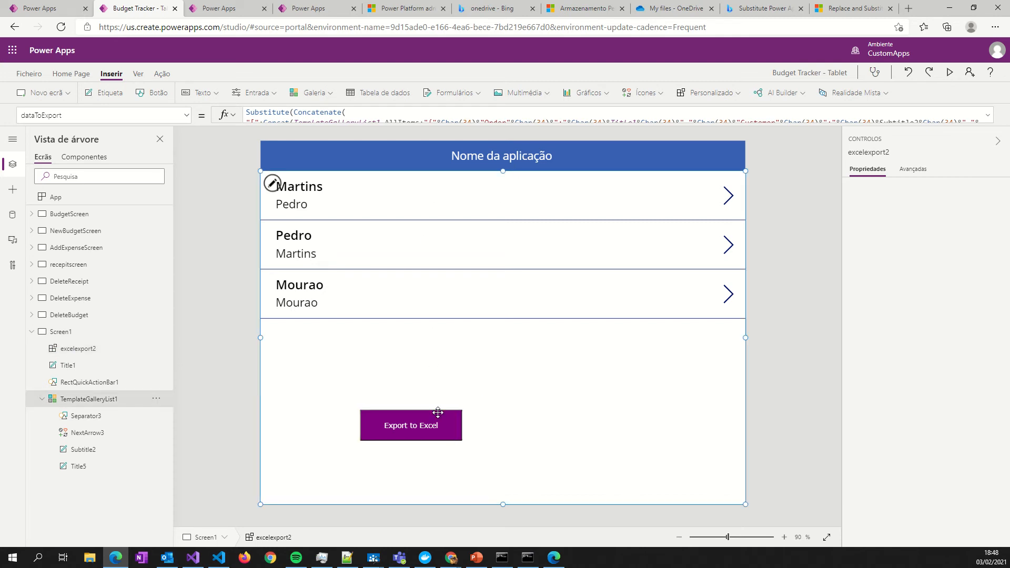
pyautogui.click(90, 399)
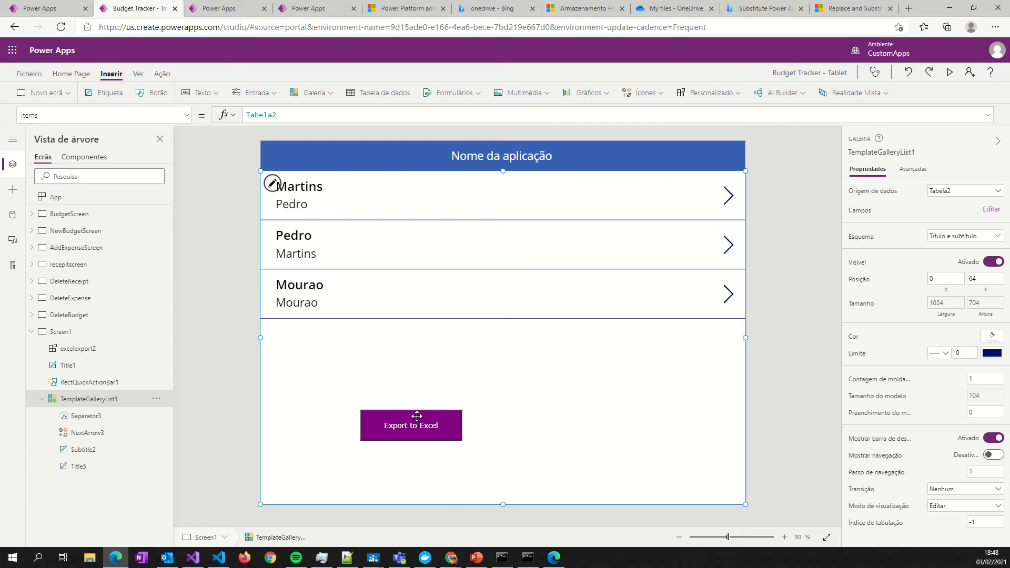
pyautogui.moveTo(579, 198)
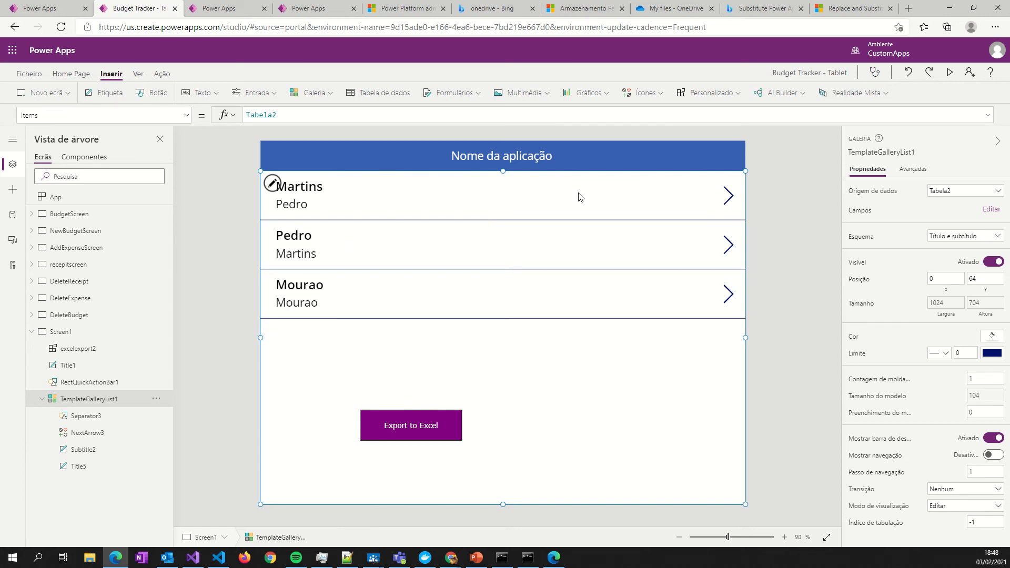
pyautogui.click(298, 186)
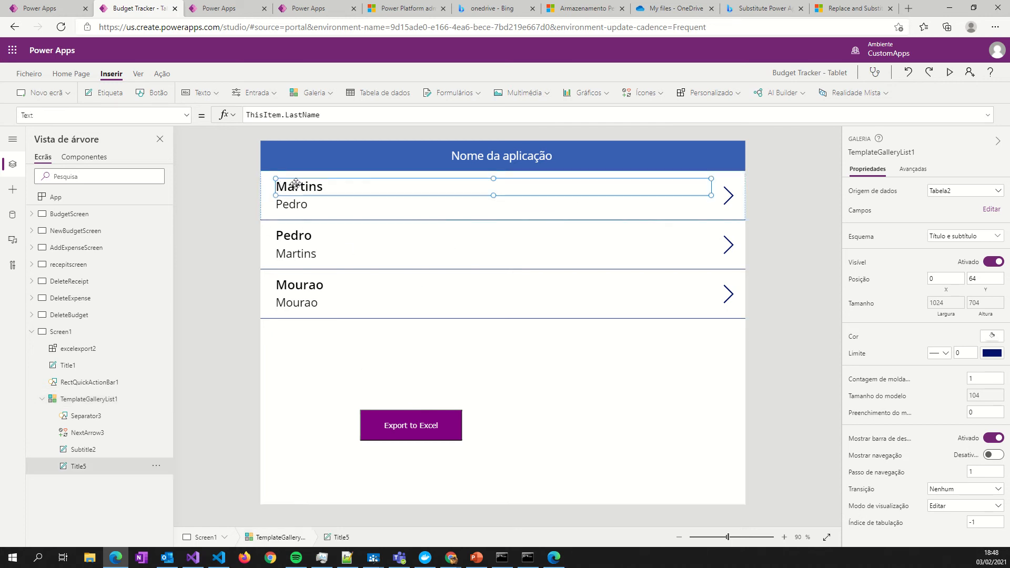
pyautogui.click(80, 449)
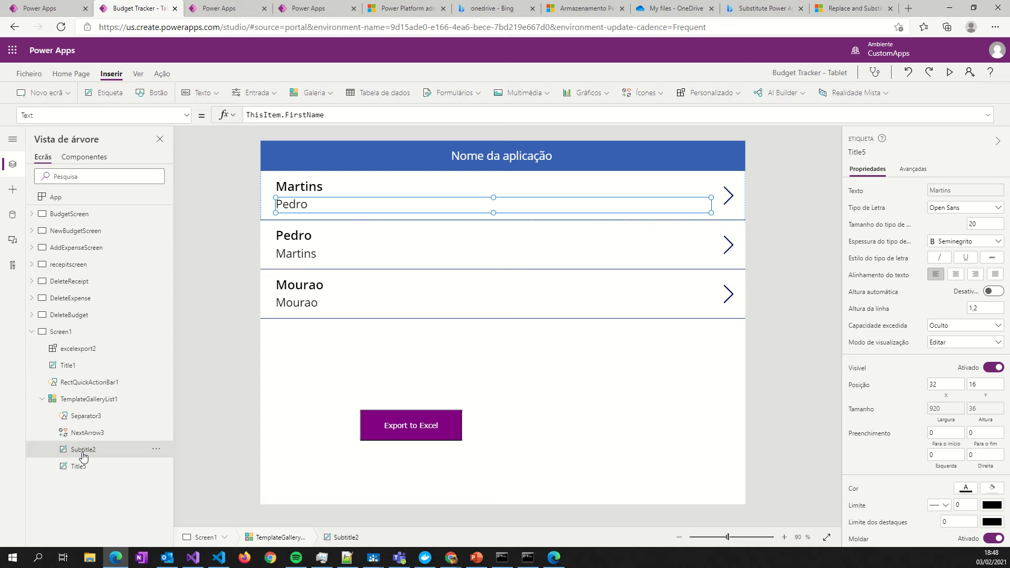
pyautogui.click(80, 449)
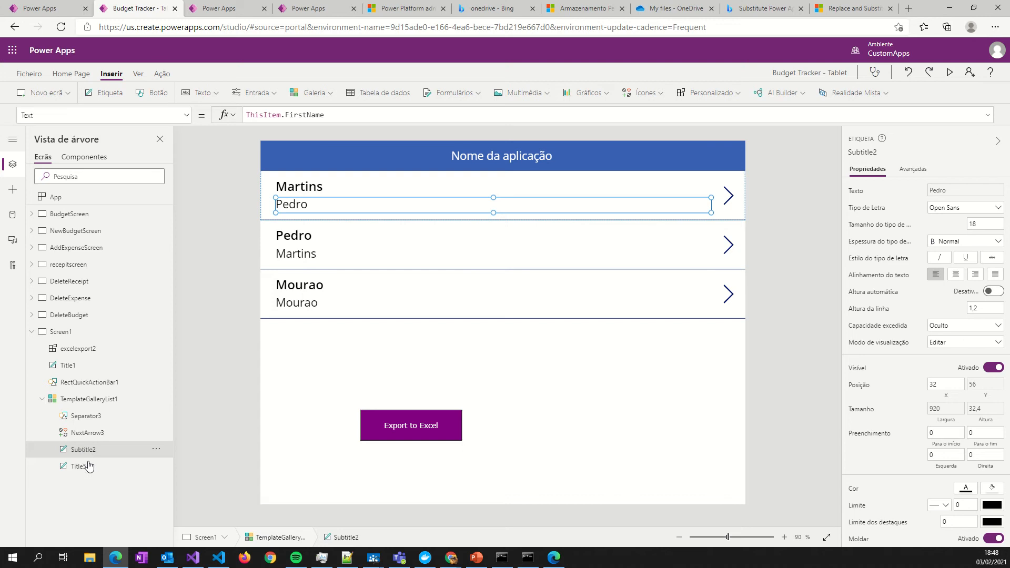
pyautogui.click(78, 466)
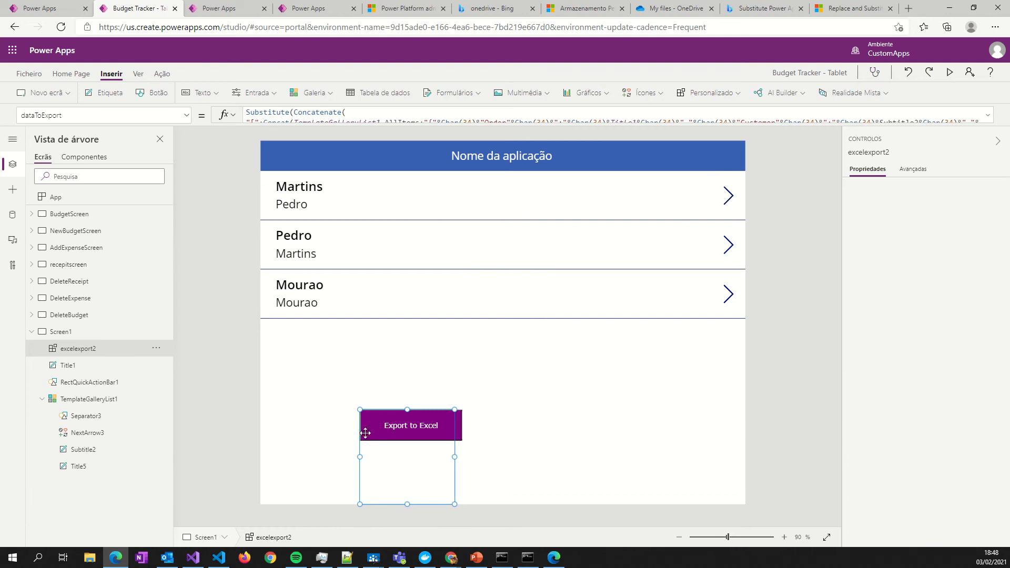
pyautogui.moveTo(913, 169)
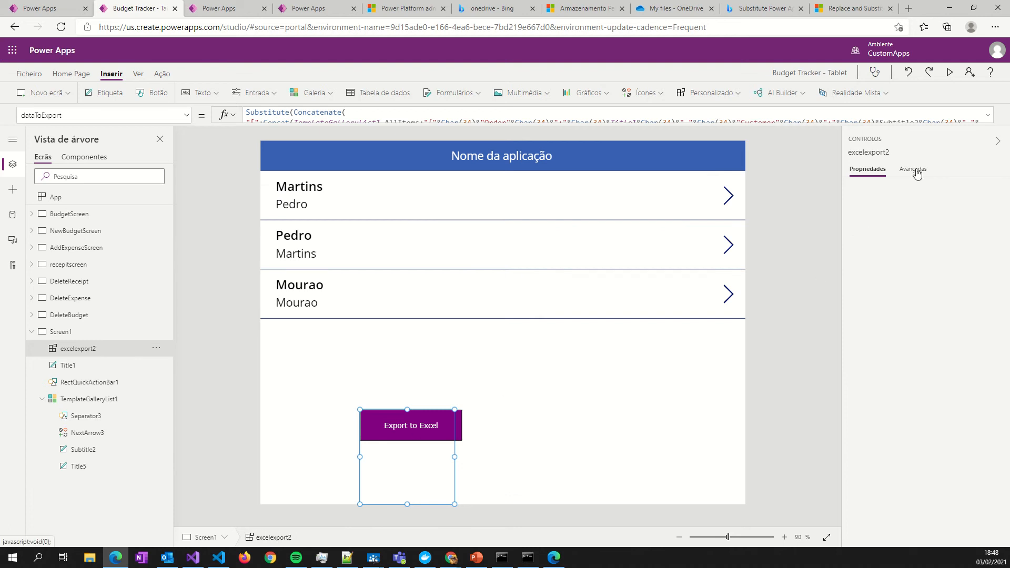
# Show excelexport2's advanced properties, including the export file name and dataToExport formula
pyautogui.click(913, 169)
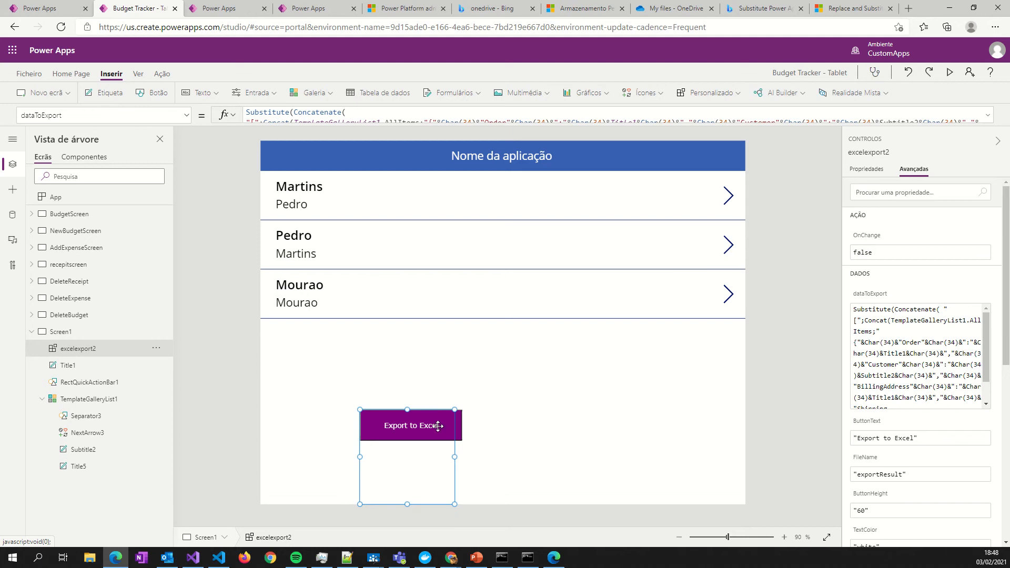
pyautogui.moveTo(413, 387)
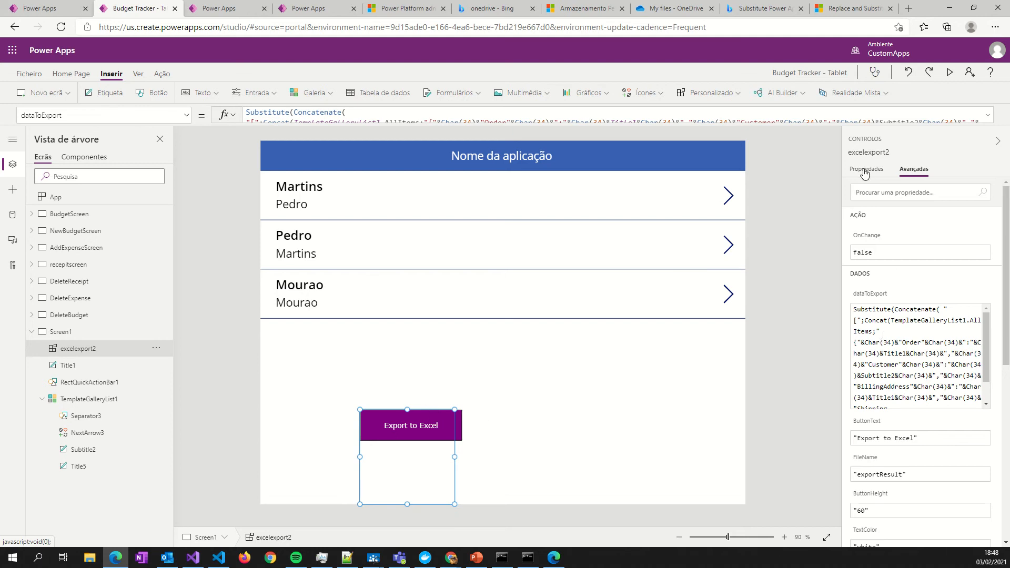
pyautogui.click(867, 169)
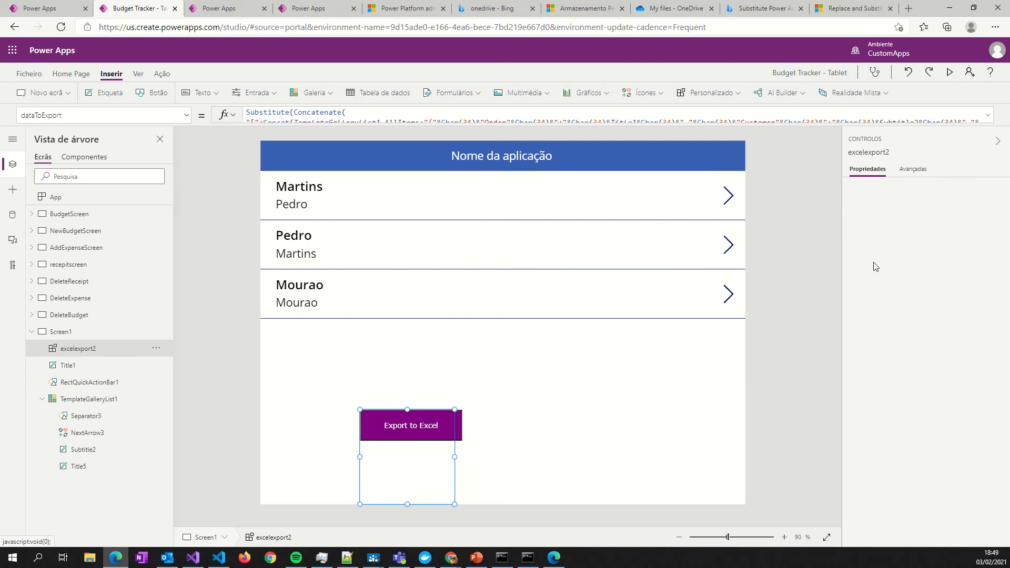
pyautogui.moveTo(893, 295)
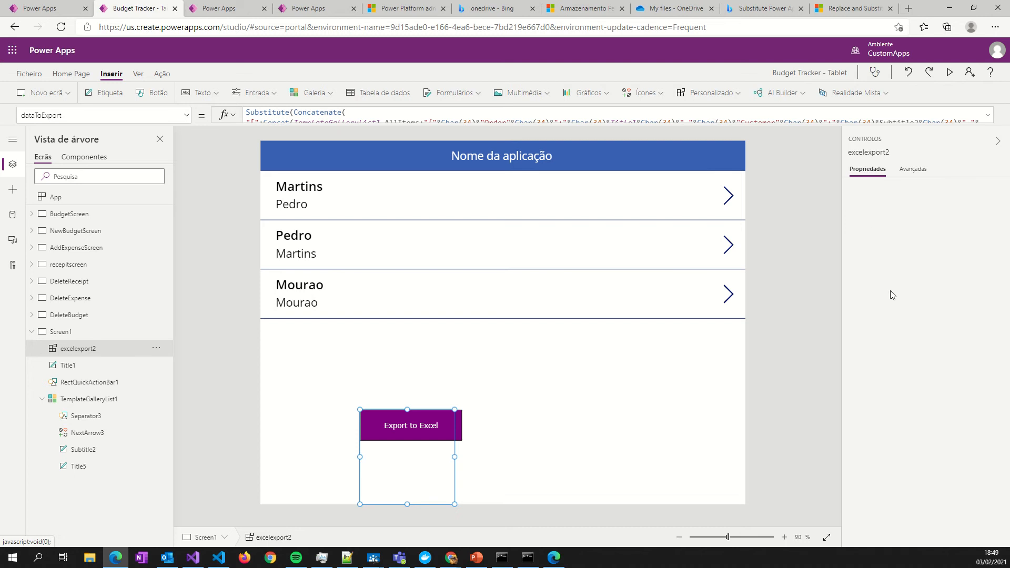
pyautogui.moveTo(907, 177)
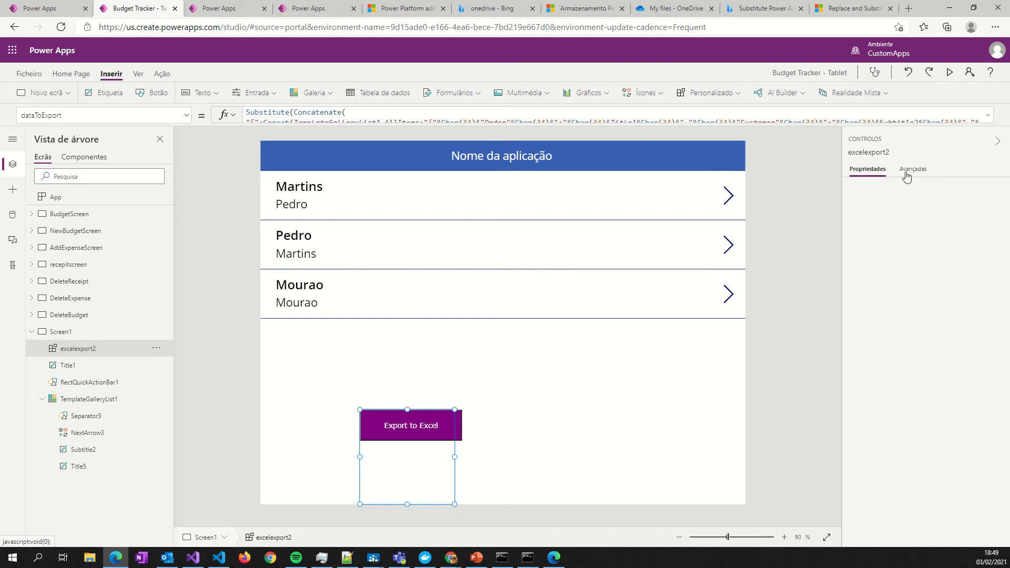
pyautogui.click(913, 169)
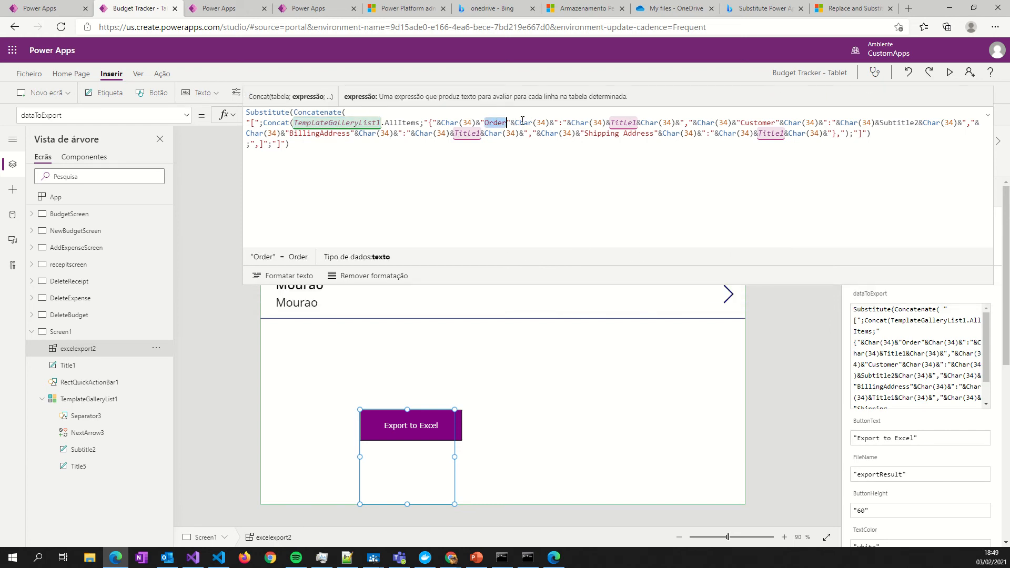
# Replace the Order and Customer keys with FirstName and LastName in dataToExport
pyautogui.write('F')
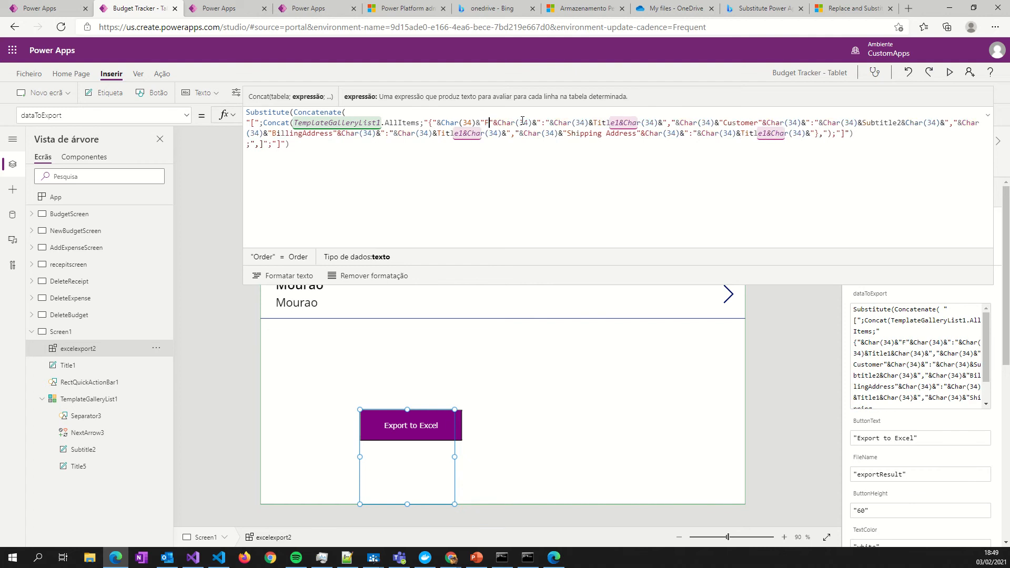
pyautogui.write('irstName')
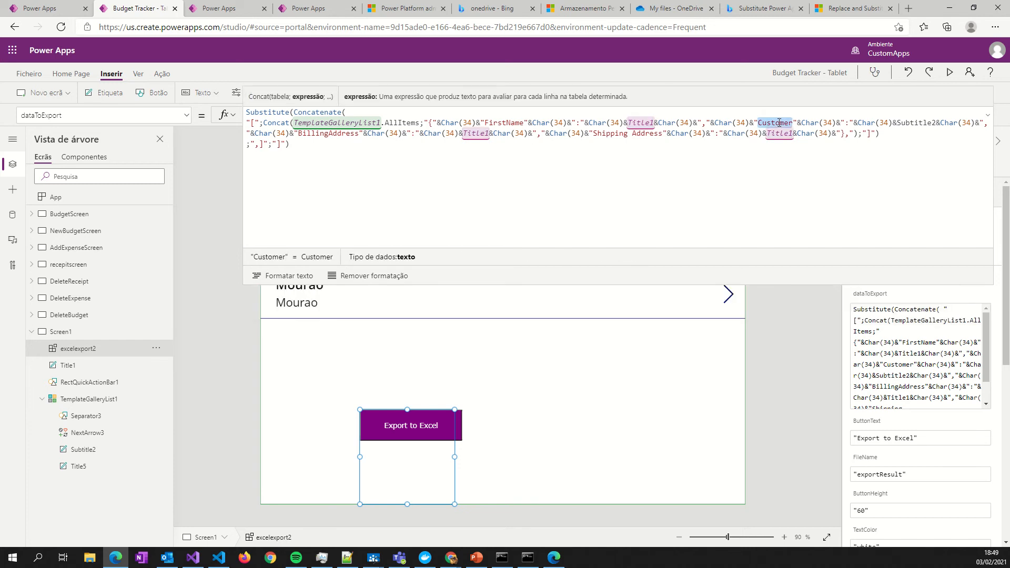
pyautogui.write('LastNa')
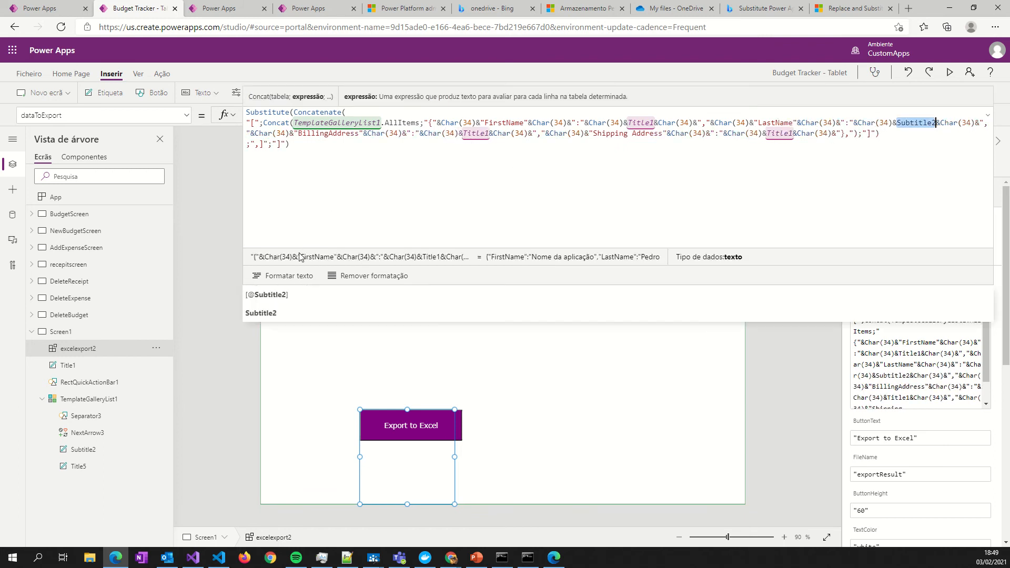
pyautogui.moveTo(23, 439)
pyautogui.write('5')
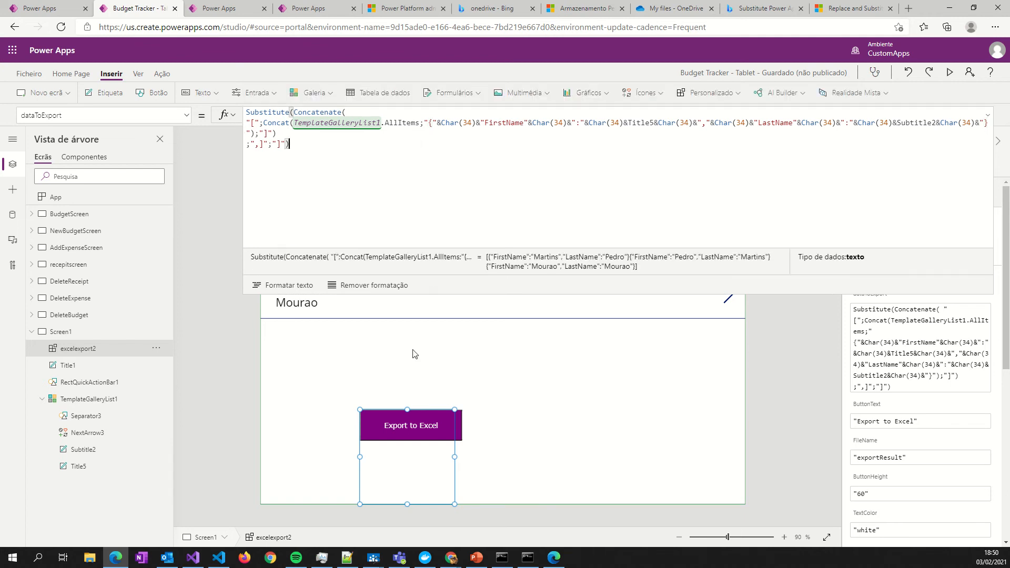
# Close the expanded dataToExport formula editor
pyautogui.click(90, 399)
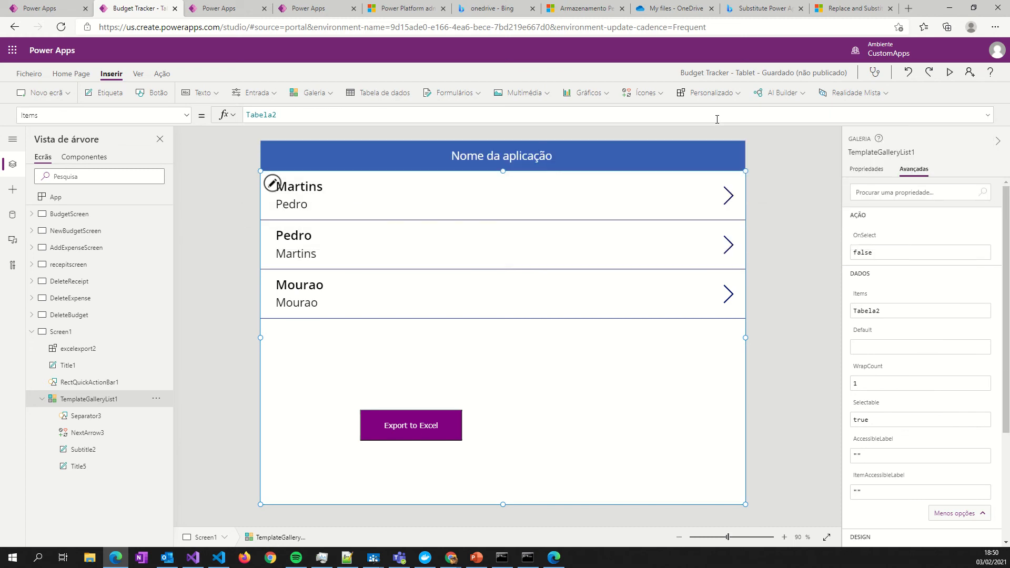
pyautogui.moveTo(950, 72)
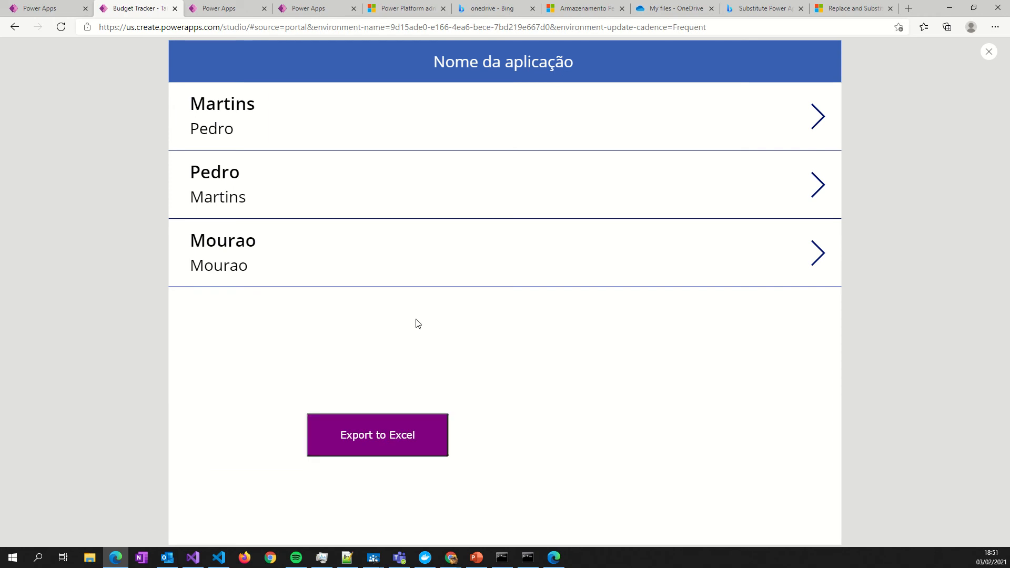
pyautogui.moveTo(273, 352)
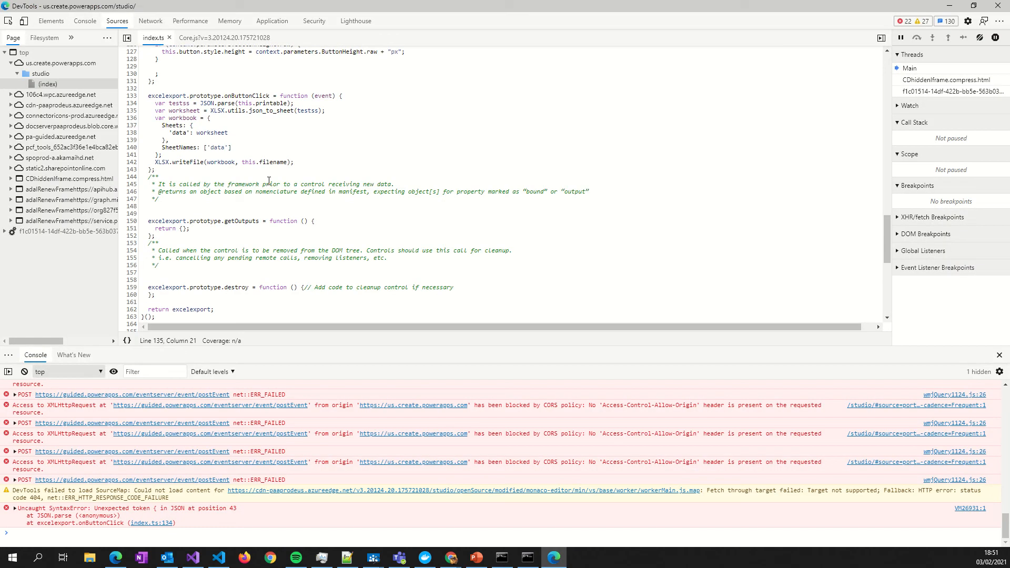
pyautogui.moveTo(151, 523)
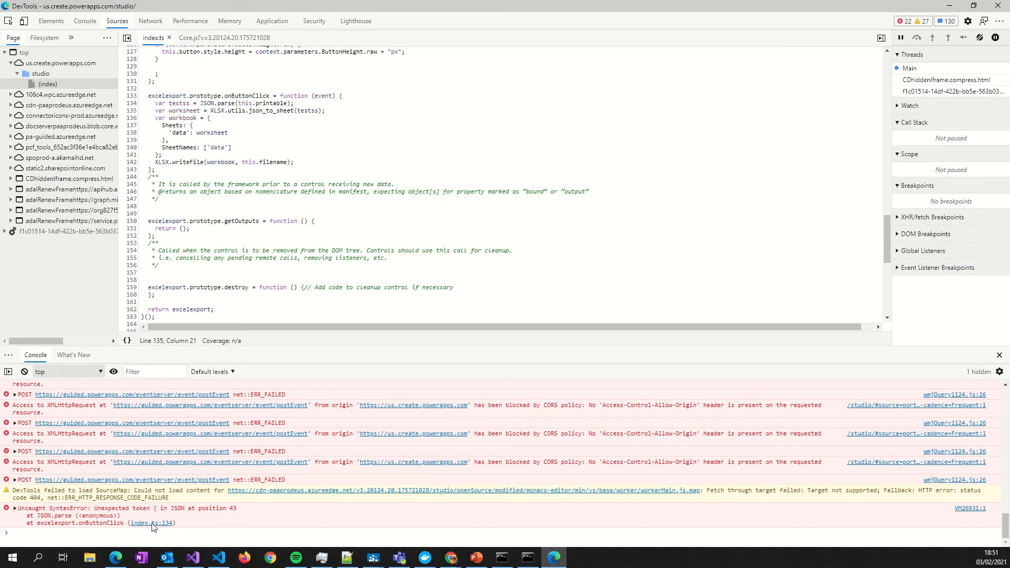
# Break on the JSON parsing line and click Export to Excel to hit it
pyautogui.click(129, 103)
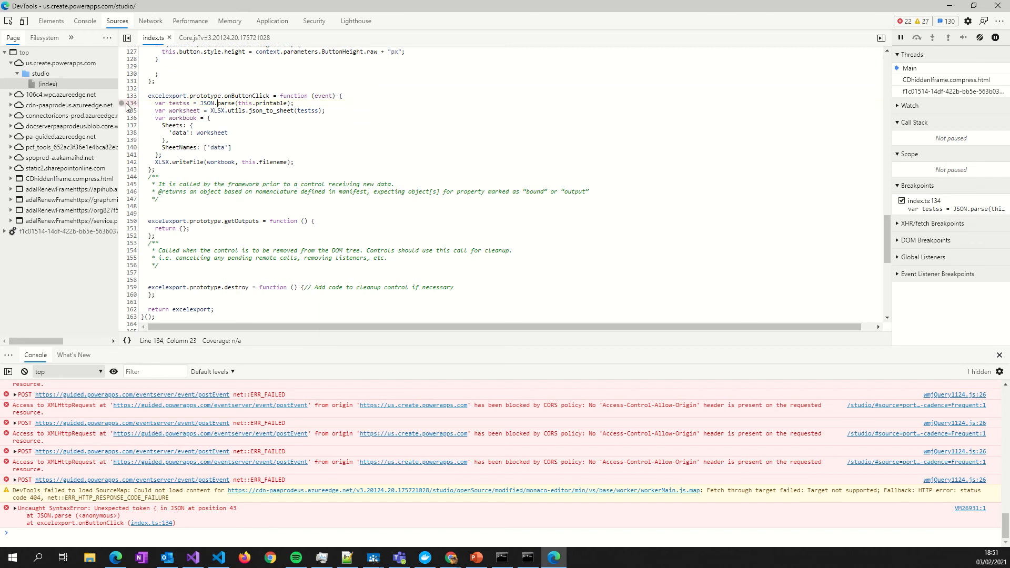
pyautogui.click(122, 103)
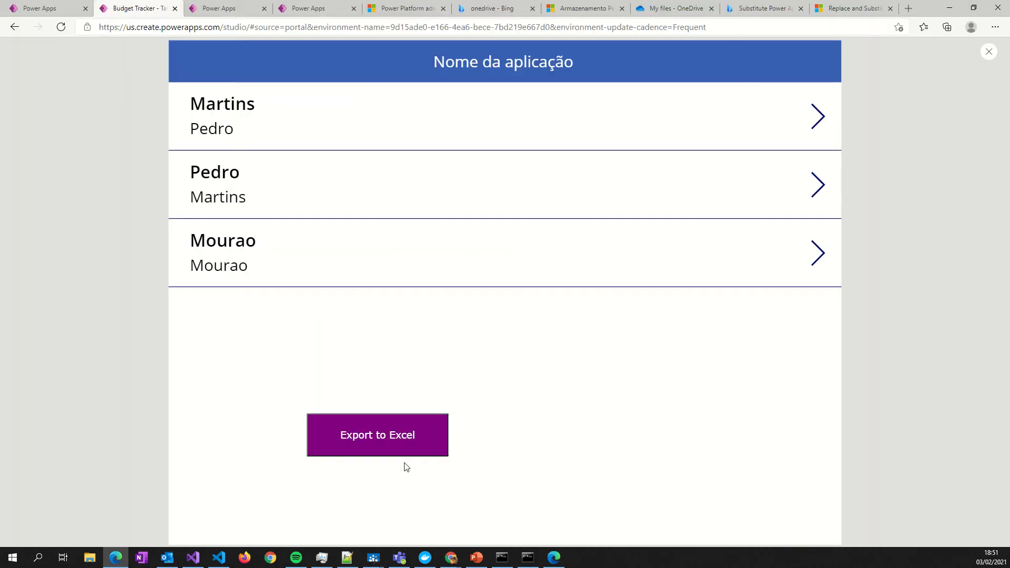
pyautogui.click(376, 434)
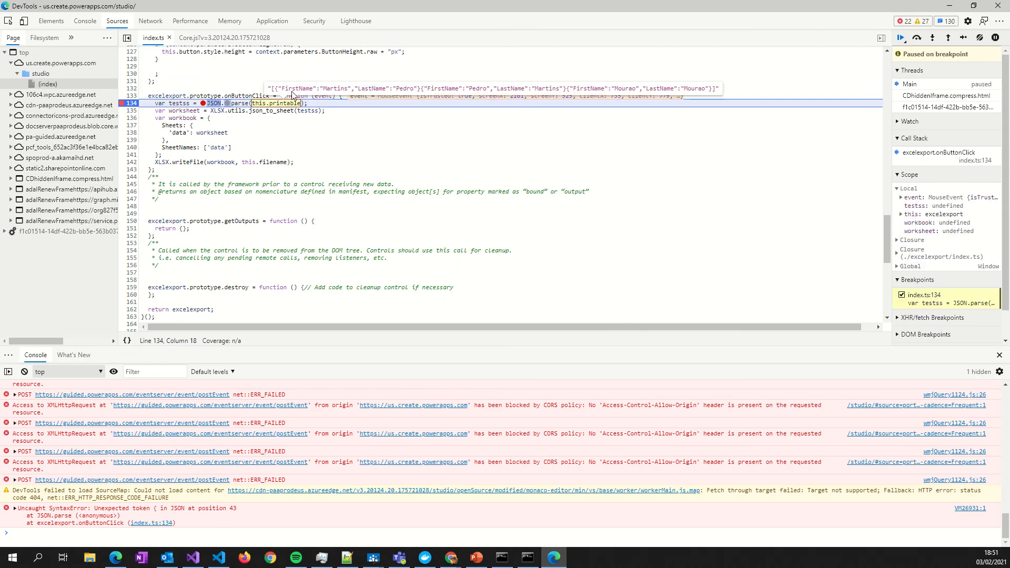
pyautogui.moveTo(632, 91)
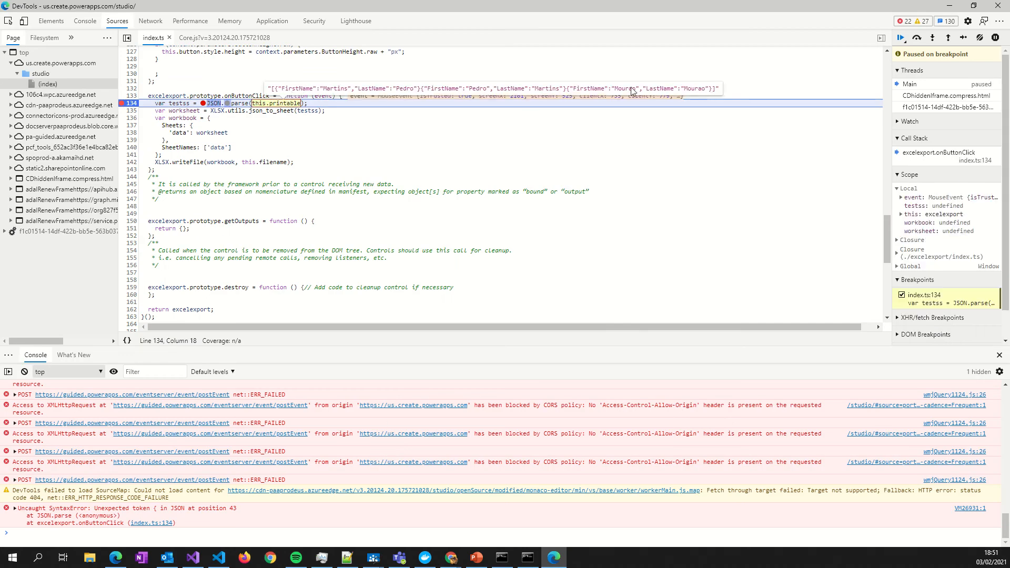
pyautogui.moveTo(714, 95)
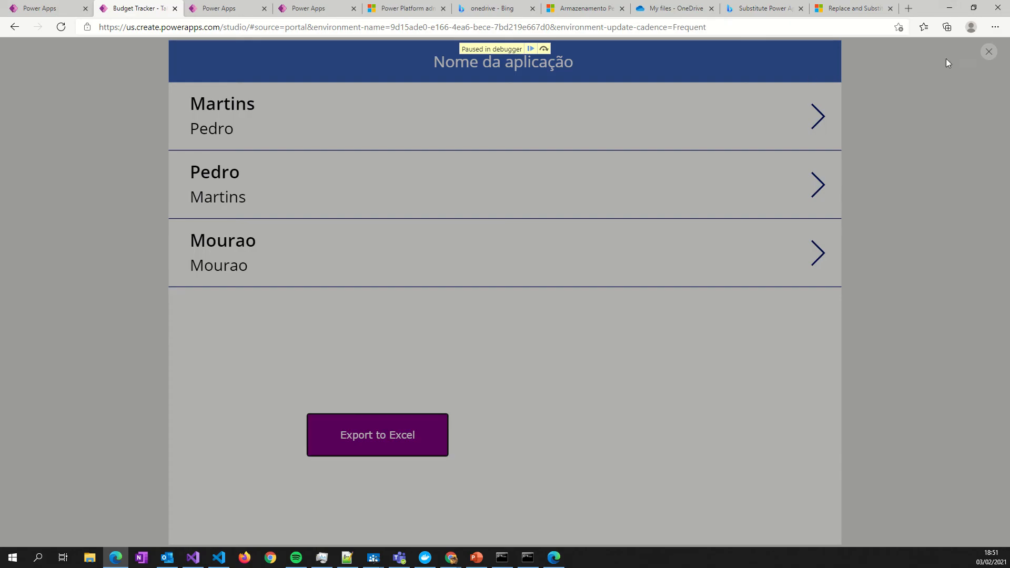
pyautogui.moveTo(525, 53)
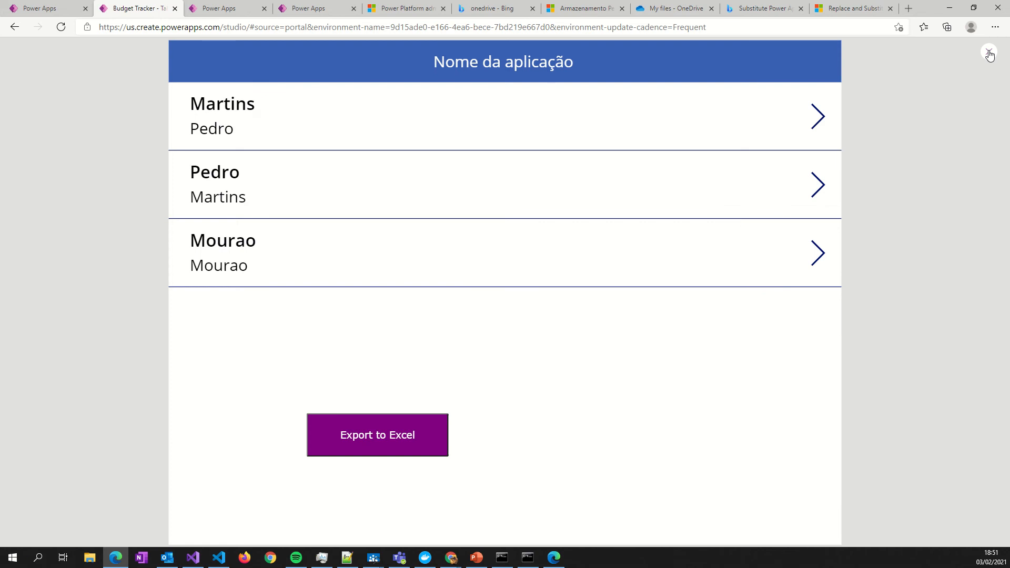
# Exit preview, select excelexport2, and bring up its dataToExport formula
pyautogui.click(990, 52)
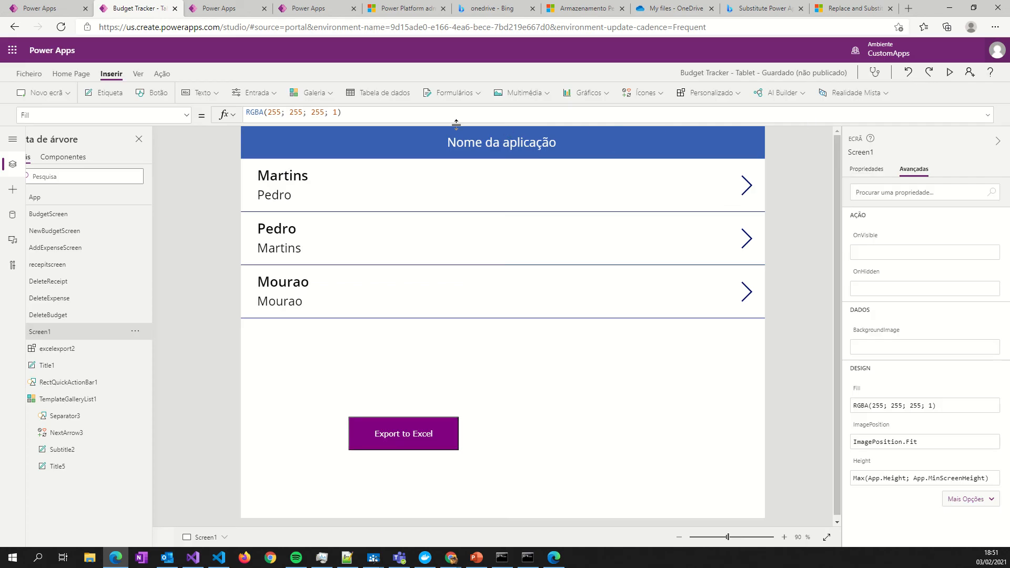
pyautogui.click(403, 433)
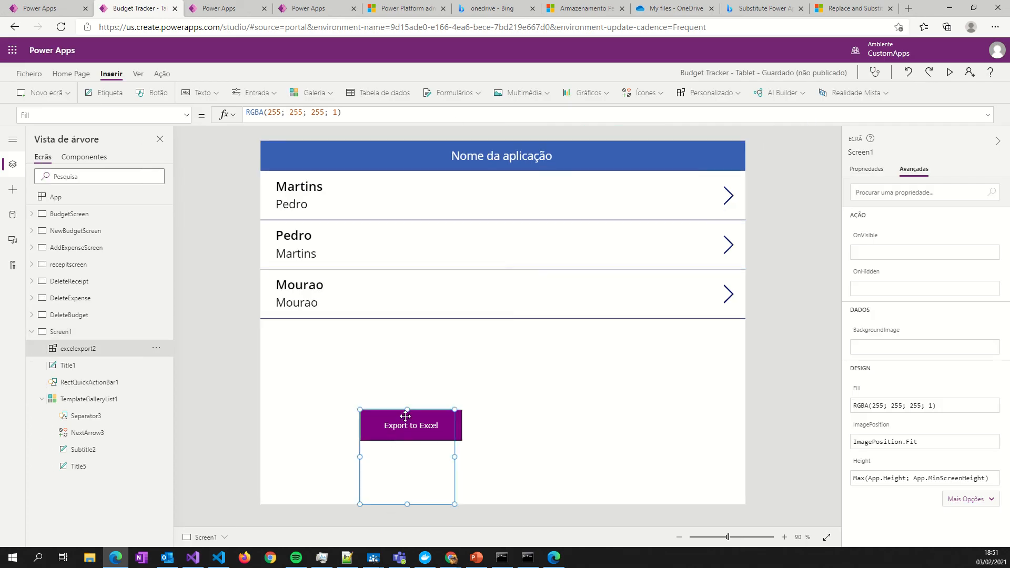
pyautogui.click(409, 425)
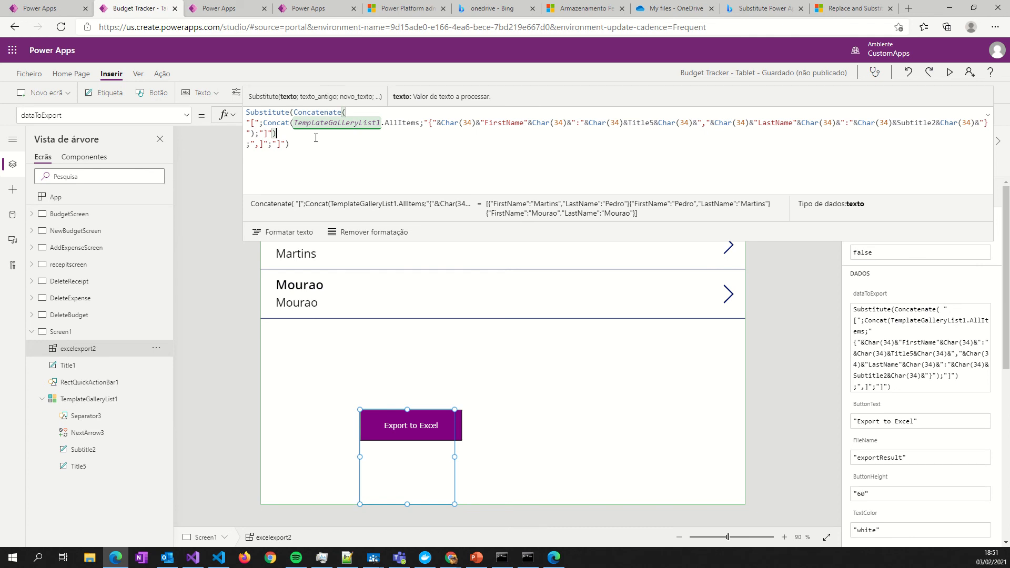
pyautogui.moveTo(457, 5)
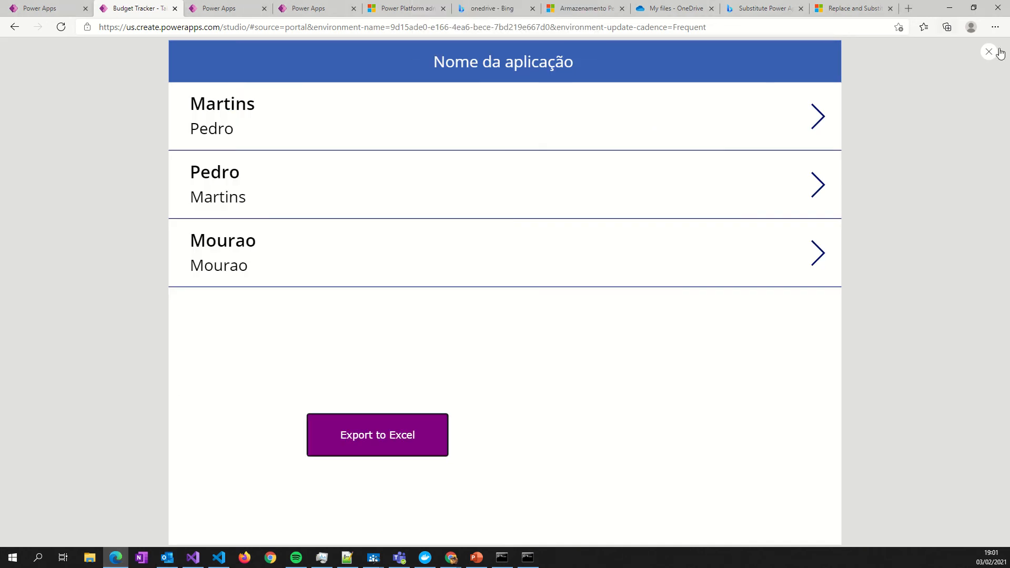
# Exit the preview back to the Power Apps editor
pyautogui.click(989, 52)
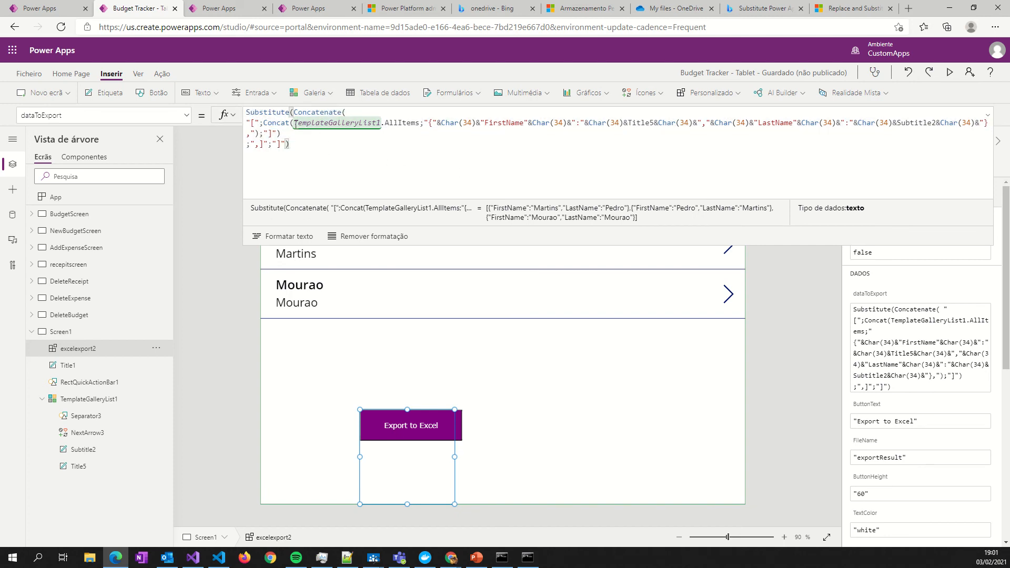
pyautogui.doubleClick(316, 113)
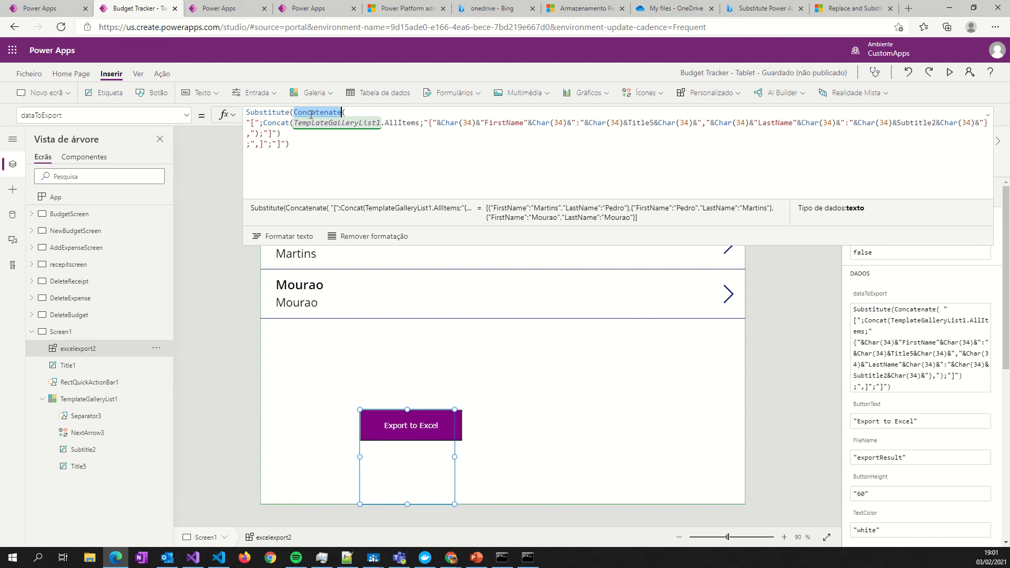
pyautogui.doubleClick(275, 123)
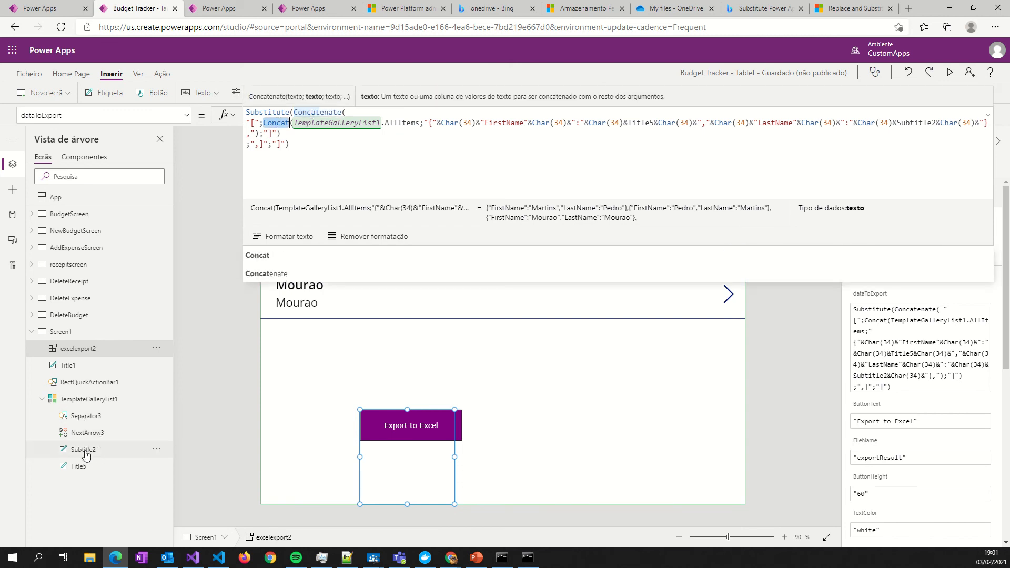
pyautogui.moveTo(82, 466)
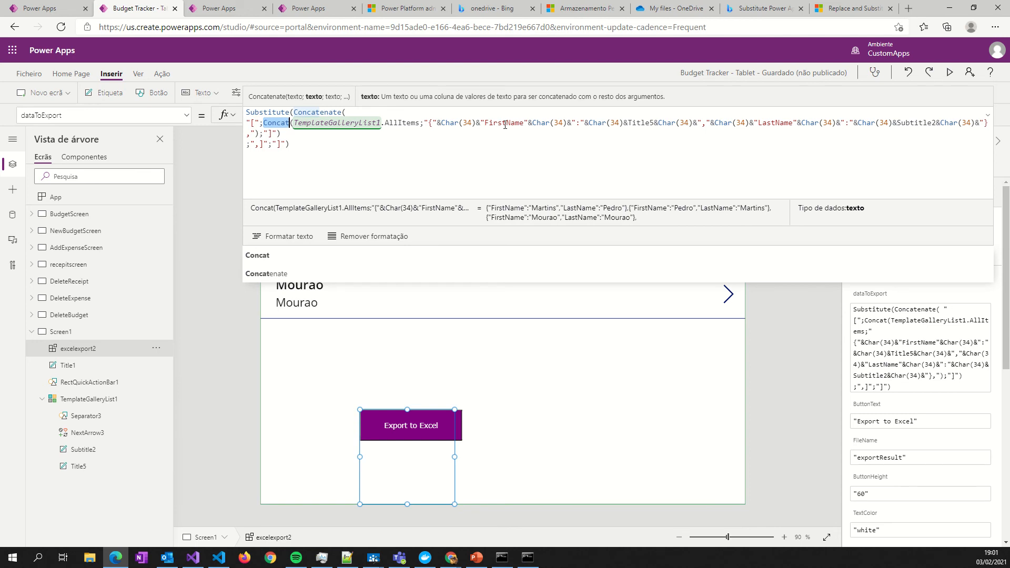
pyautogui.moveTo(83, 448)
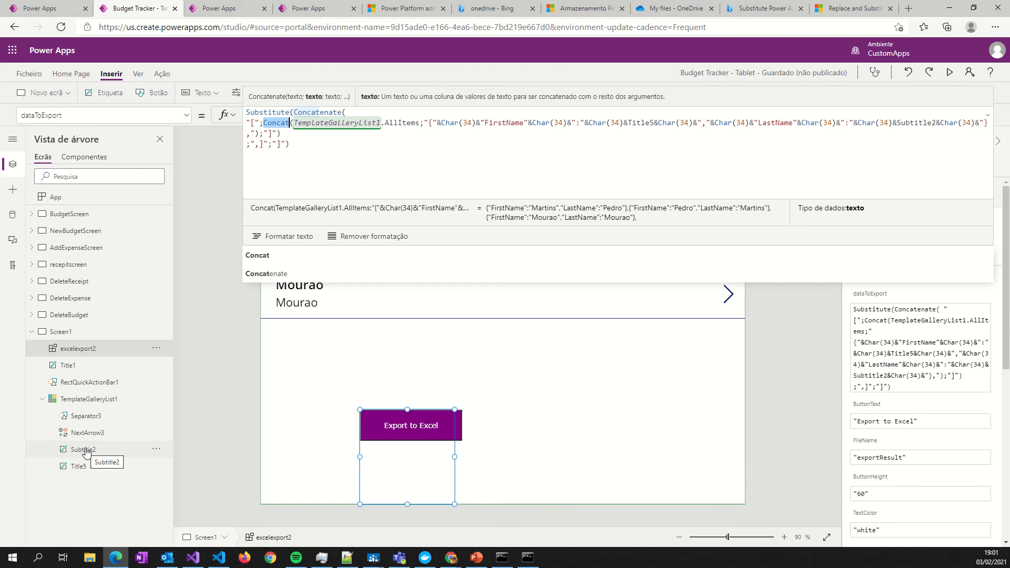
pyautogui.moveTo(185, 426)
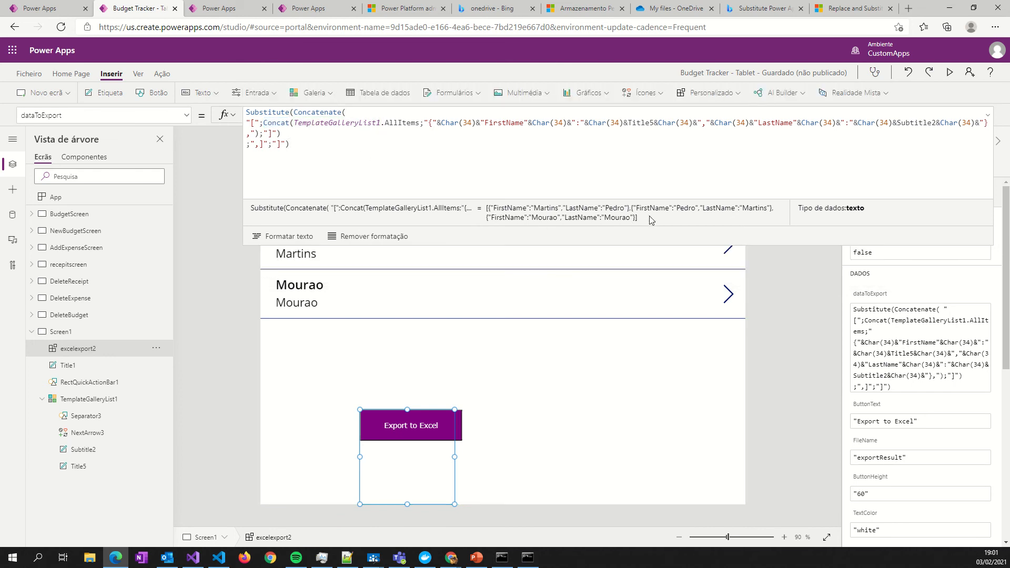
pyautogui.moveTo(511, 213)
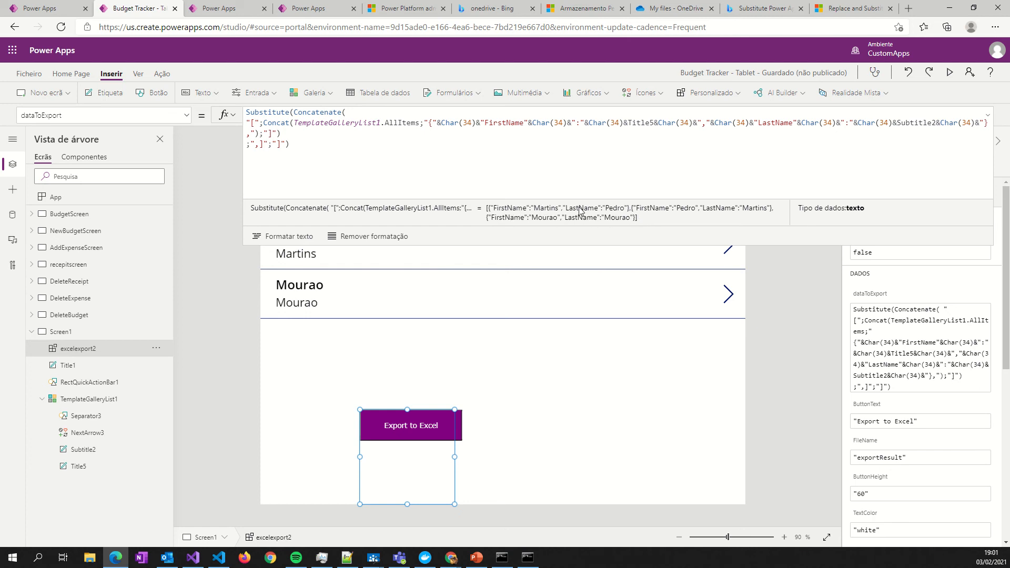
pyautogui.moveTo(670, 223)
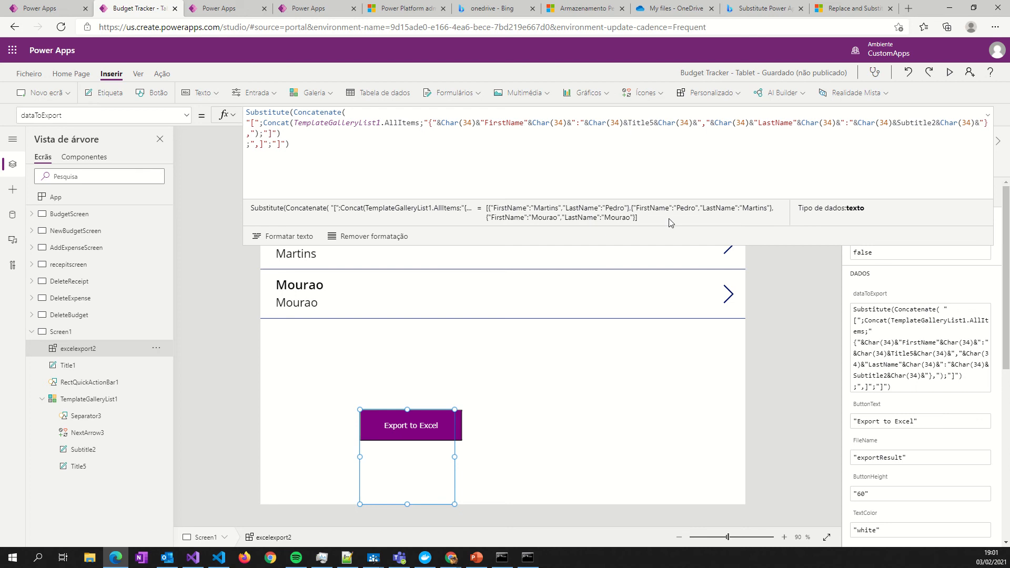
pyautogui.moveTo(901, 126)
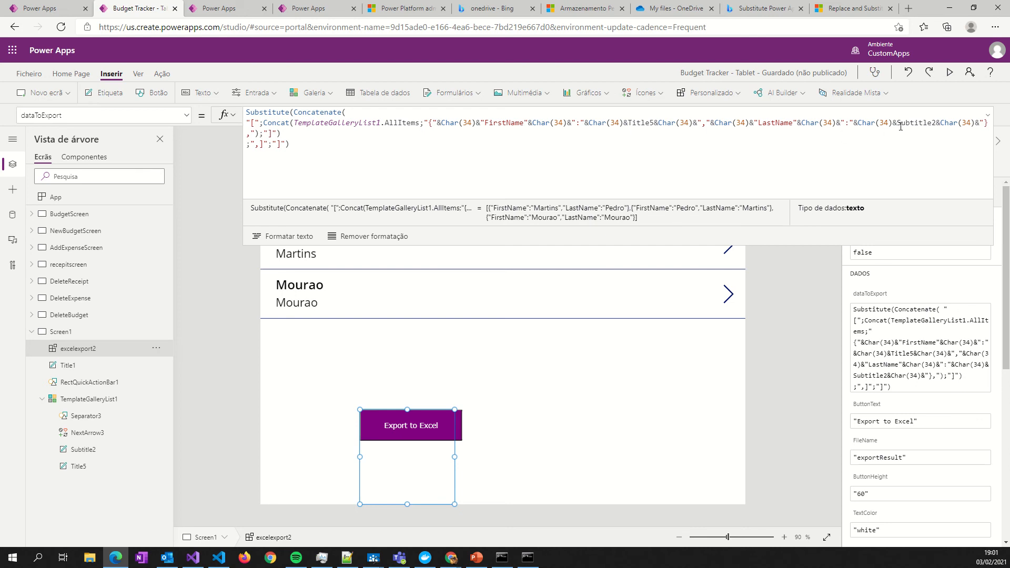
pyautogui.moveTo(345, 148)
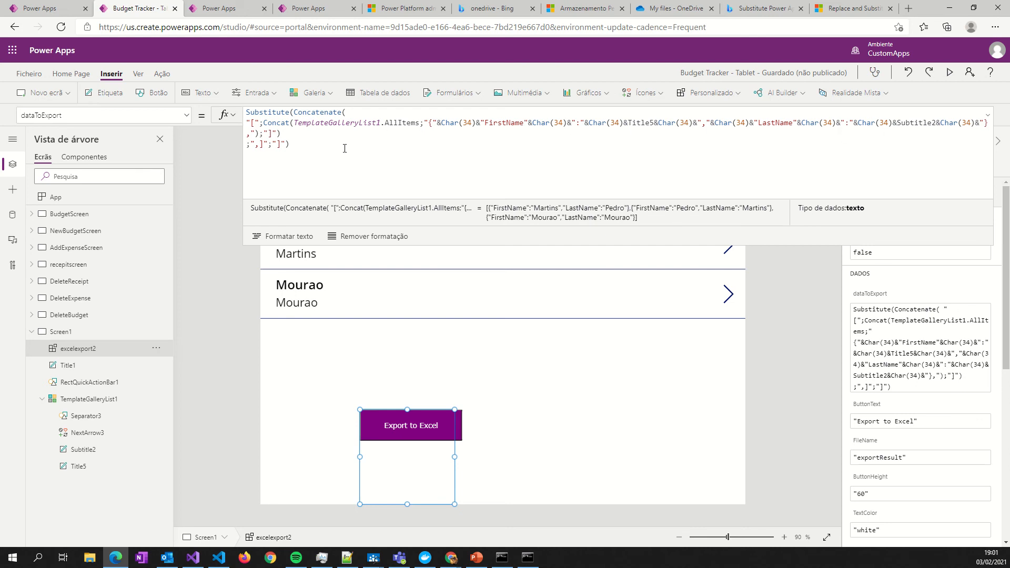
pyautogui.moveTo(649, 224)
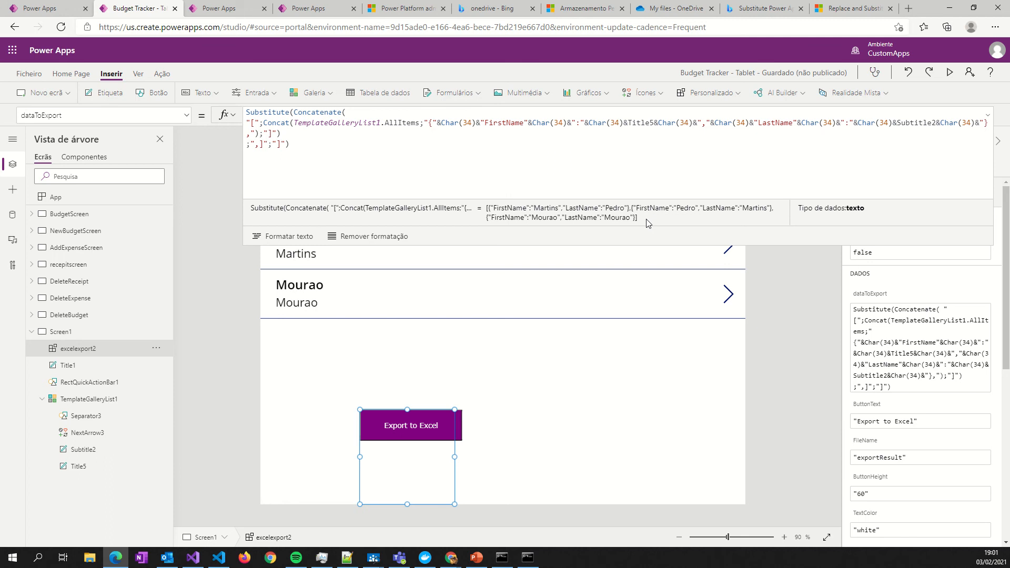
pyautogui.moveTo(630, 43)
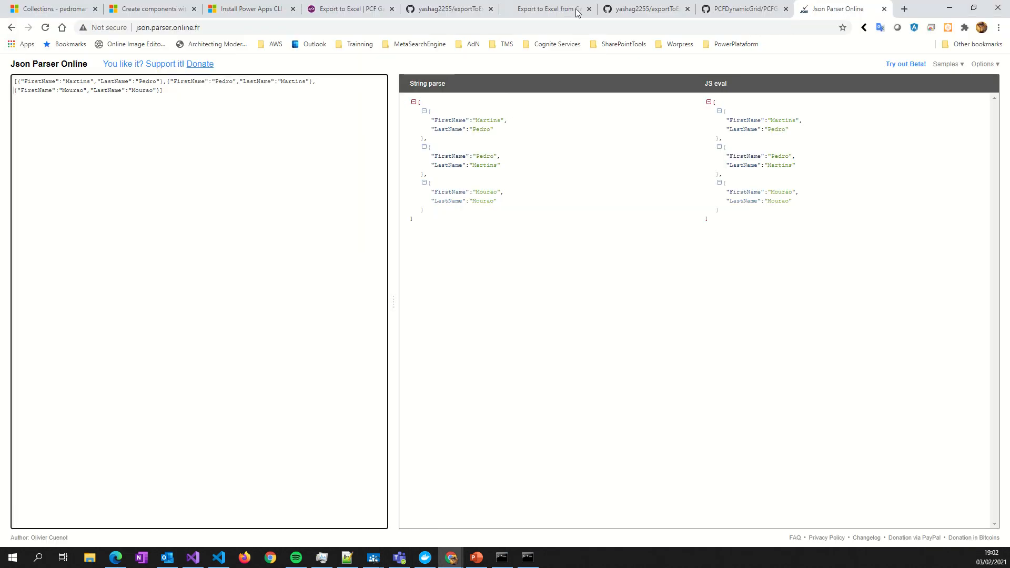
pyautogui.moveTo(82, 74)
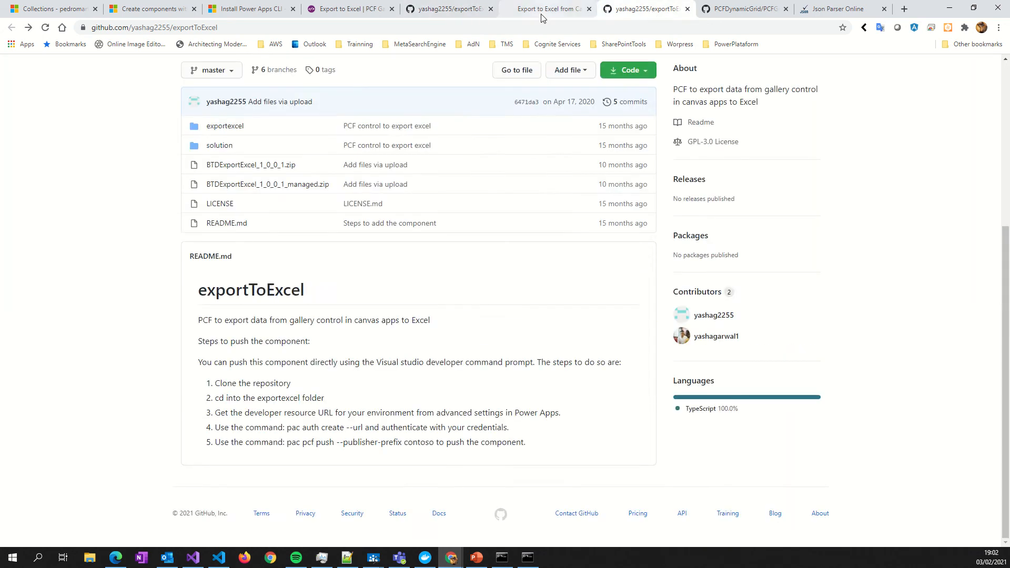
# Switch to the bythedevs.com export-to-Excel article and scroll through its dataToExport expression
pyautogui.click(548, 9)
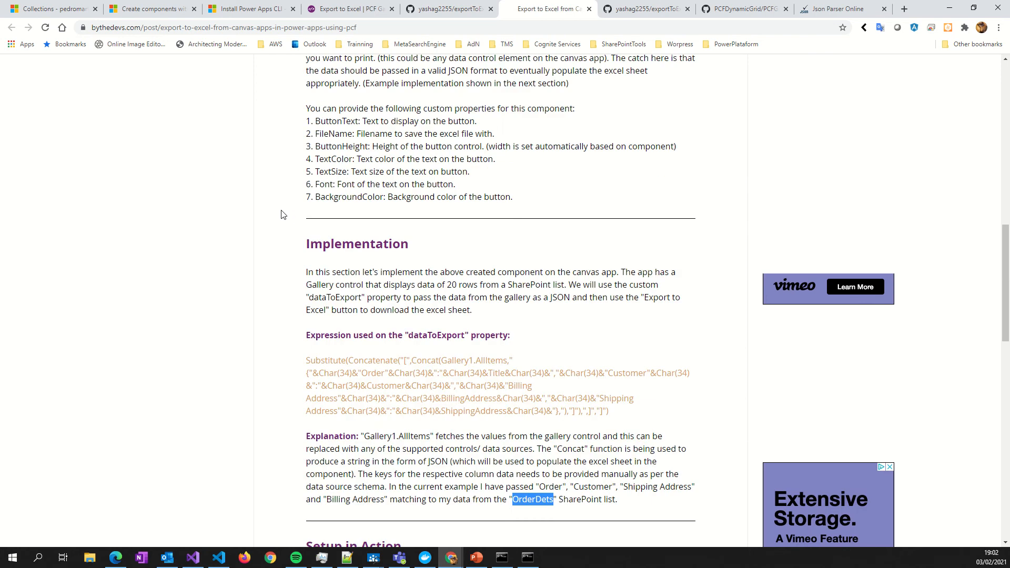
pyautogui.scroll(3)
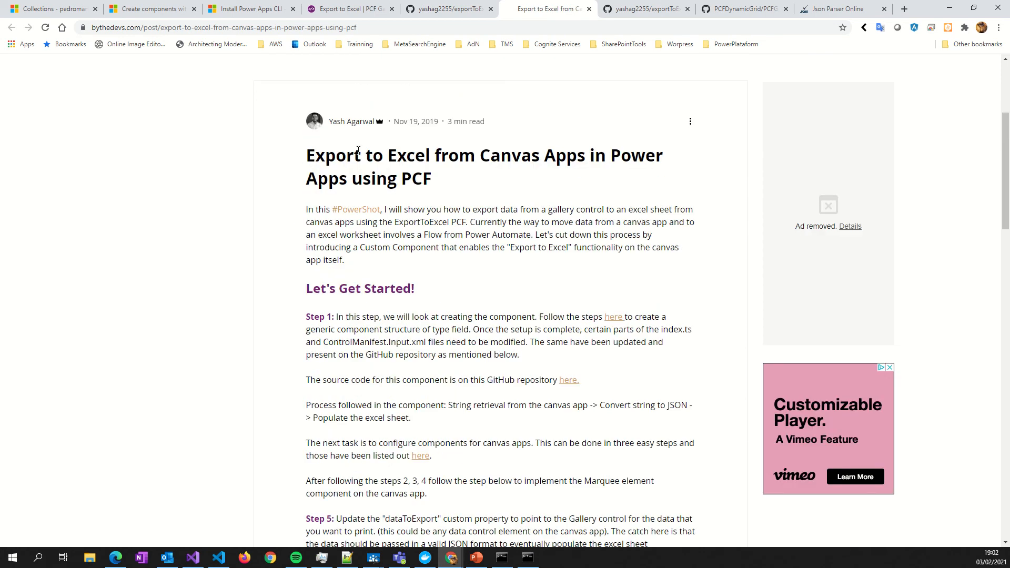
pyautogui.moveTo(542, 183)
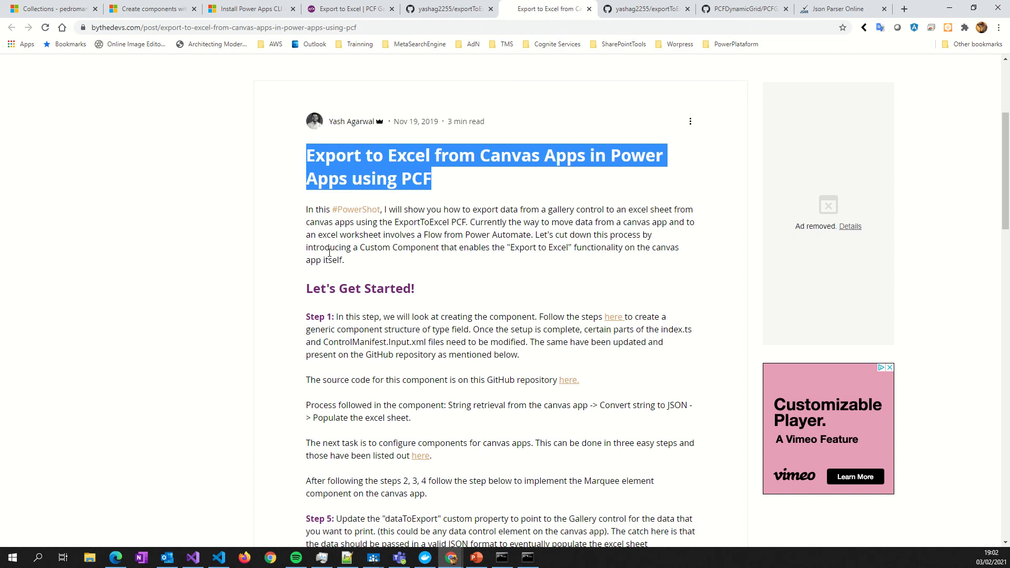
pyautogui.scroll(-3)
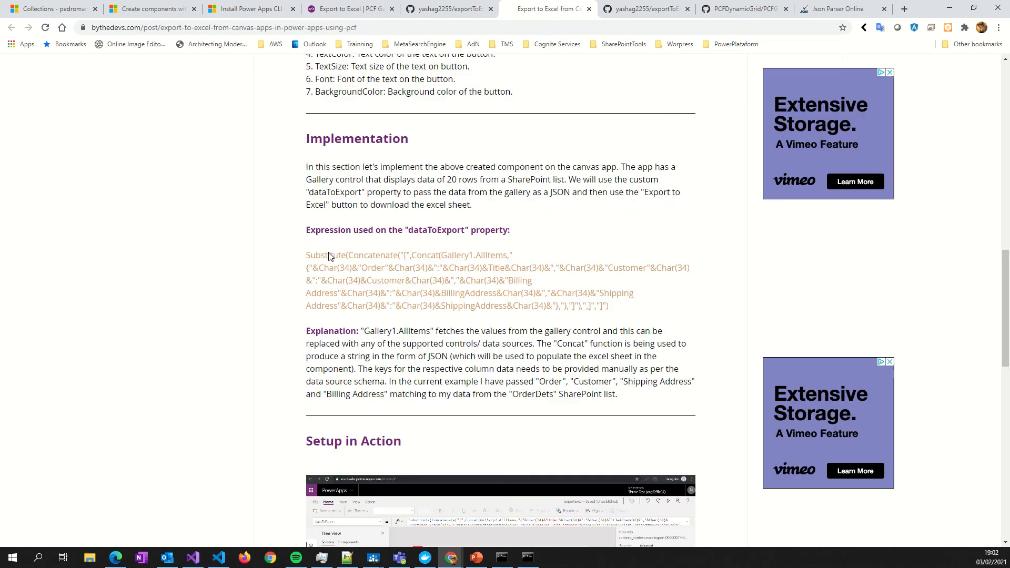
pyautogui.scroll(-3)
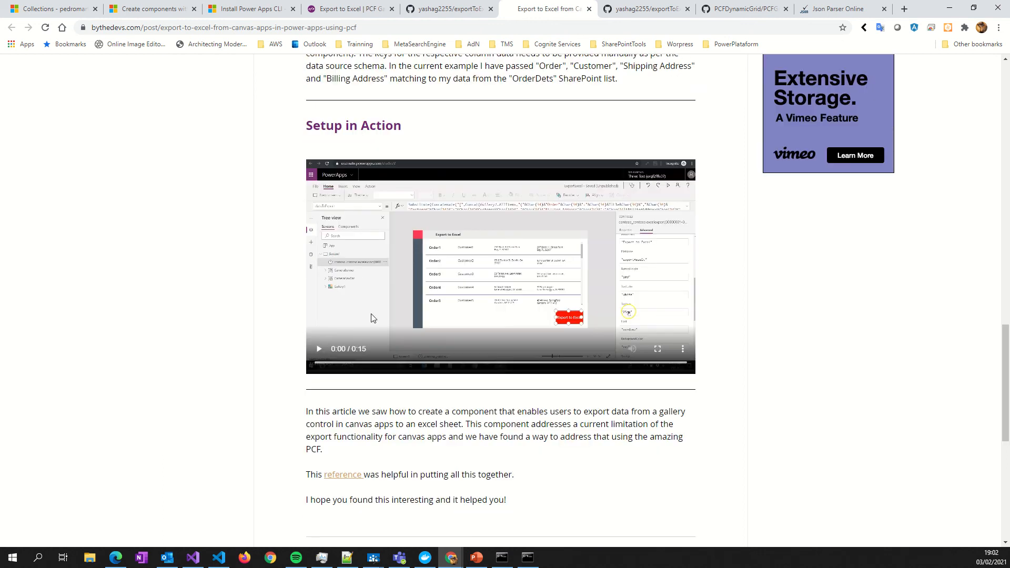
pyautogui.moveTo(477, 257)
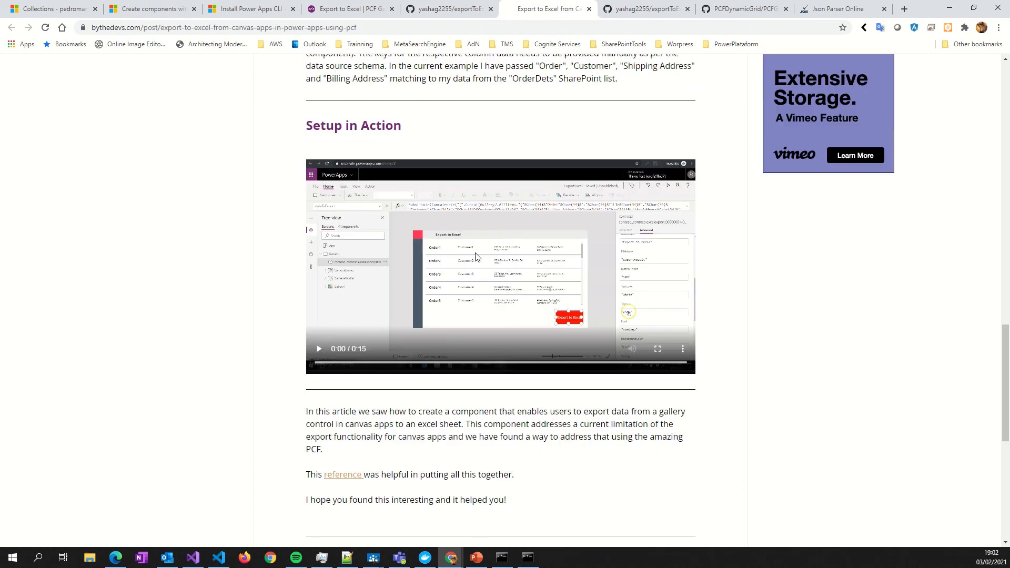
pyautogui.scroll(3)
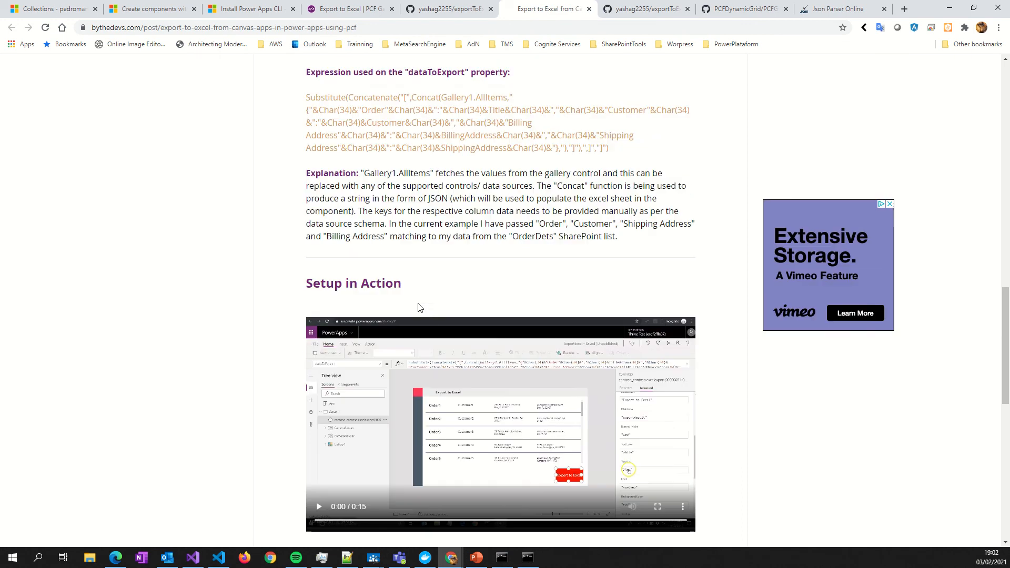
pyautogui.scroll(3)
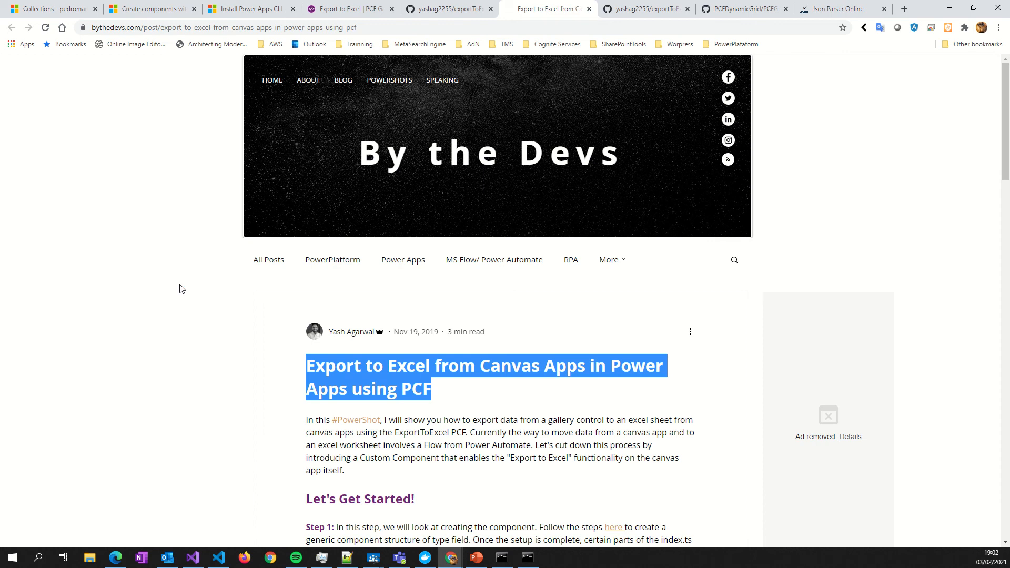
pyautogui.moveTo(237, 359)
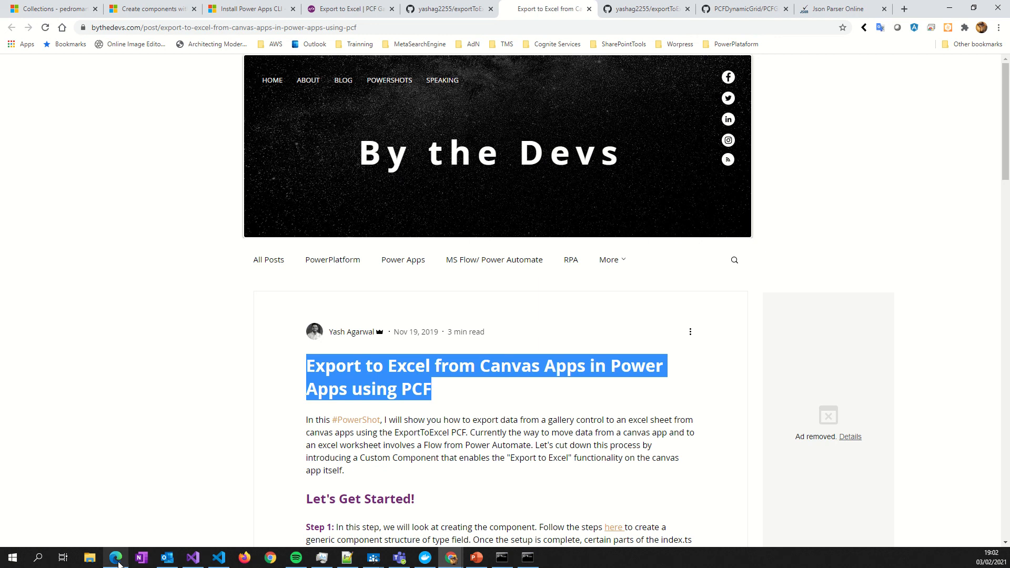
pyautogui.moveTo(192, 557)
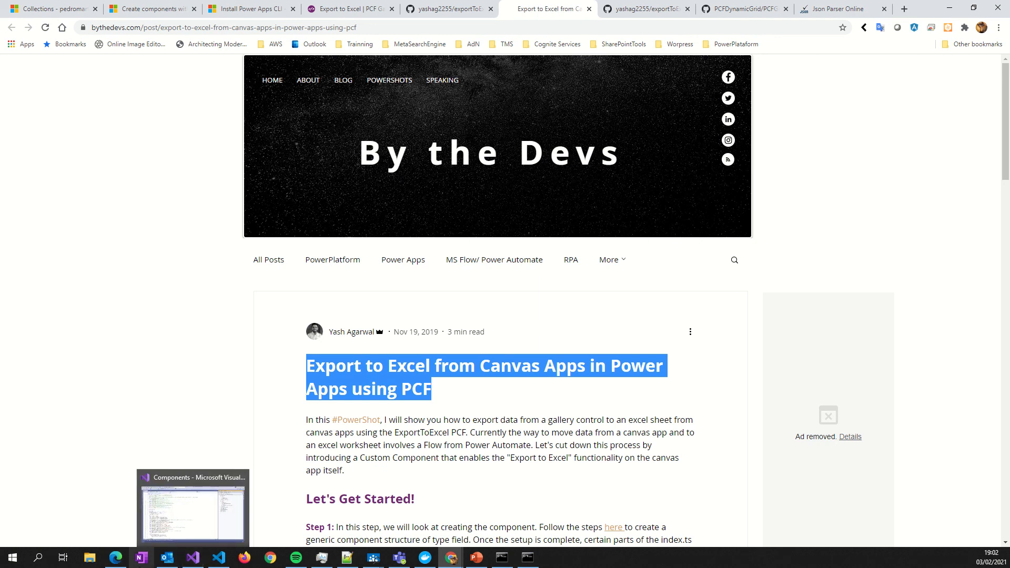
pyautogui.moveTo(115, 557)
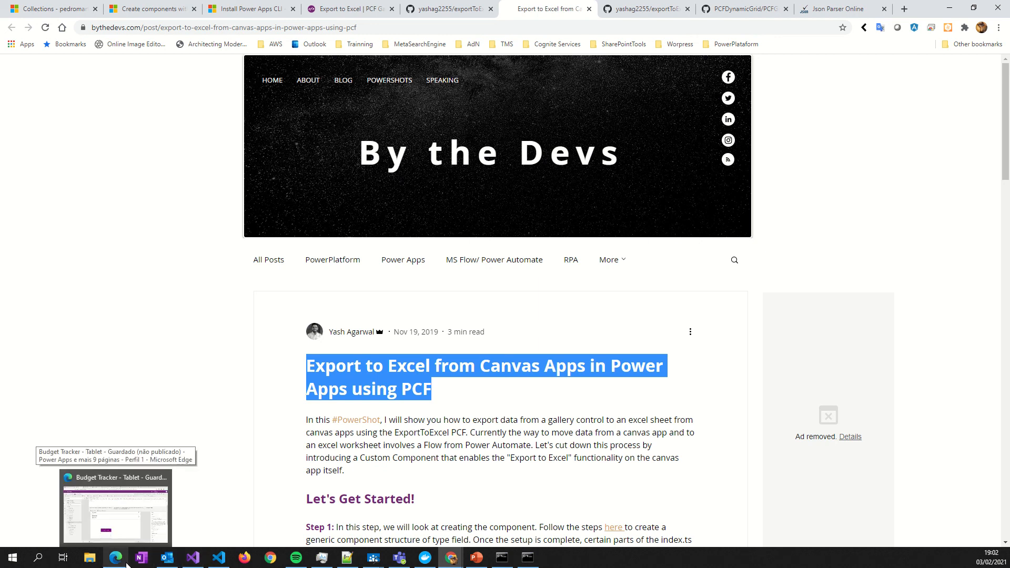
pyautogui.moveTo(193, 557)
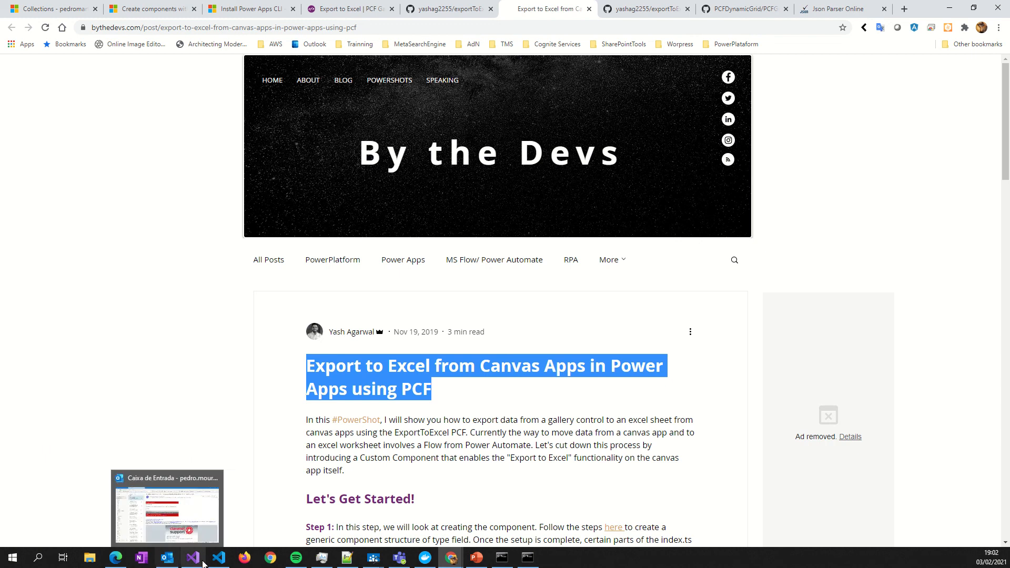
pyautogui.moveTo(449, 558)
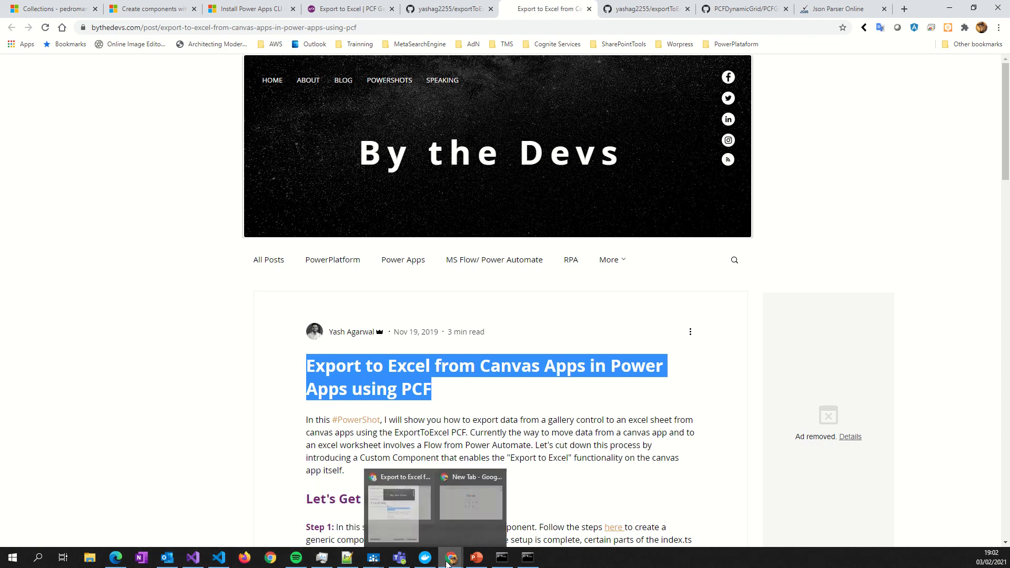
pyautogui.moveTo(115, 544)
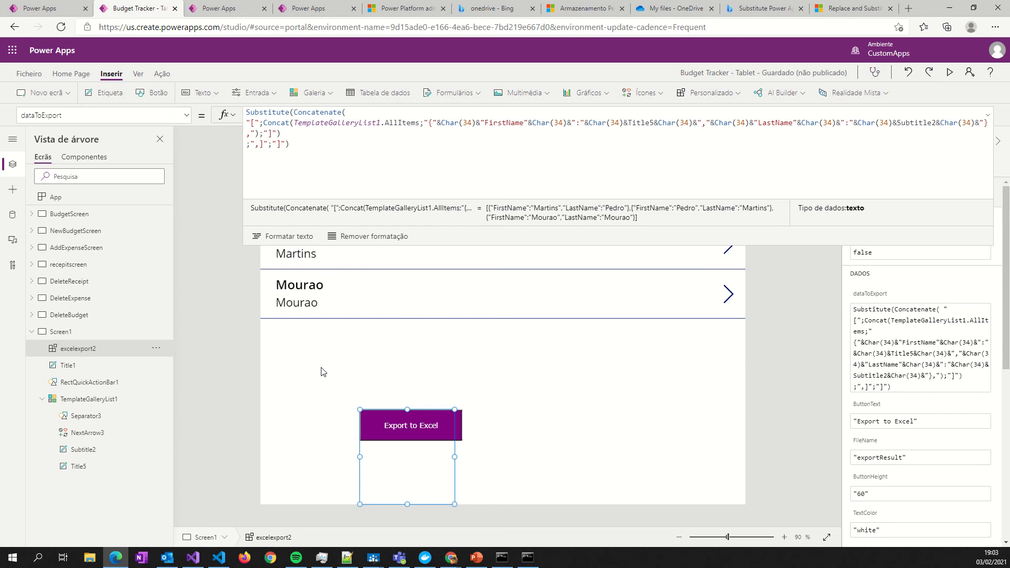
pyautogui.click(90, 399)
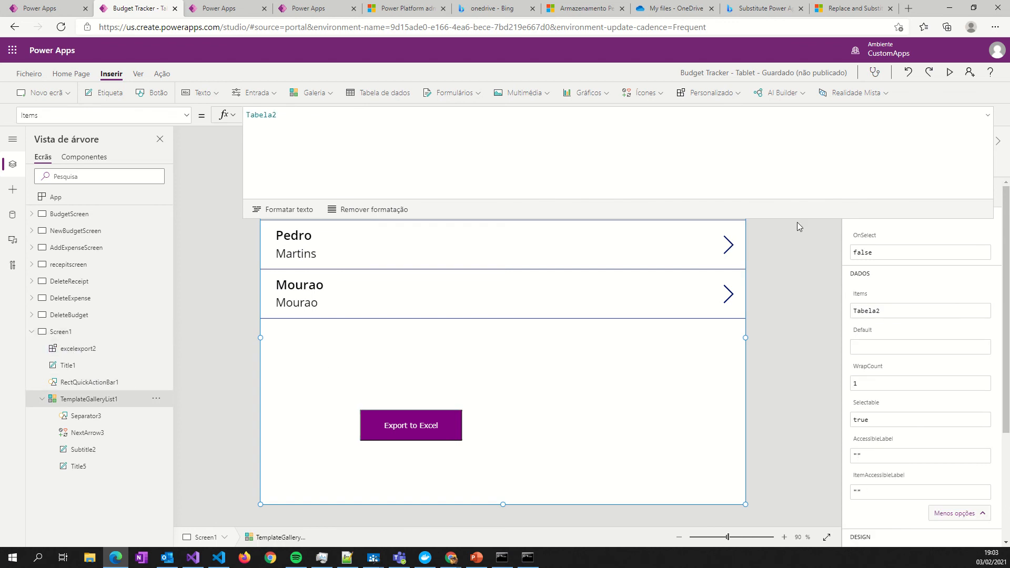
pyautogui.click(61, 331)
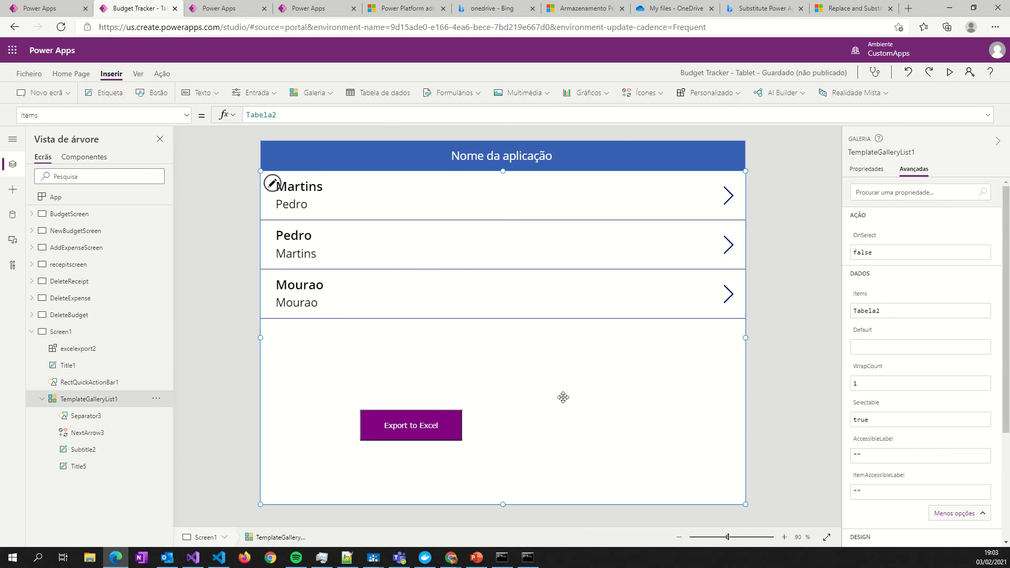
pyautogui.moveTo(503, 423)
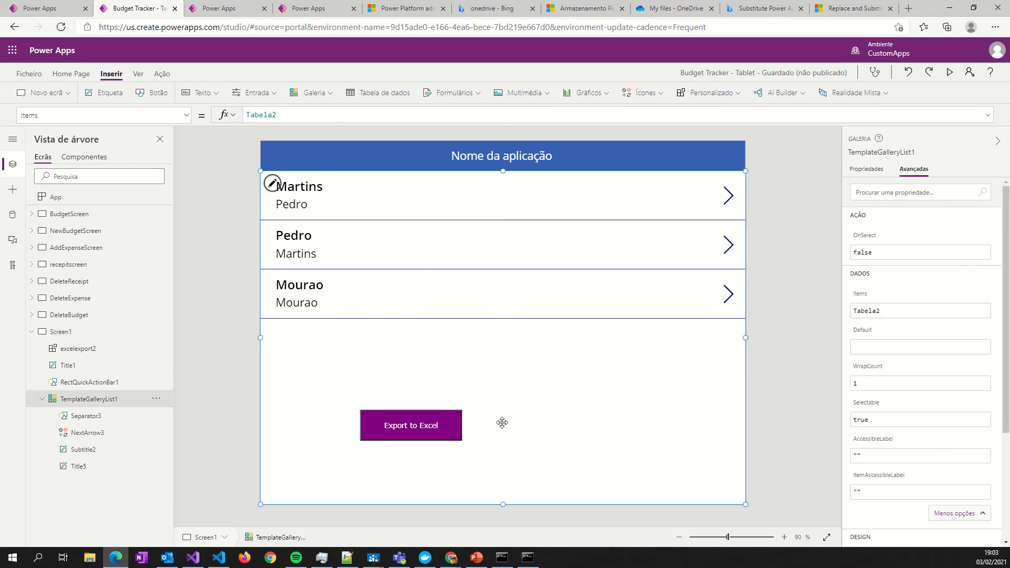
pyautogui.moveTo(521, 435)
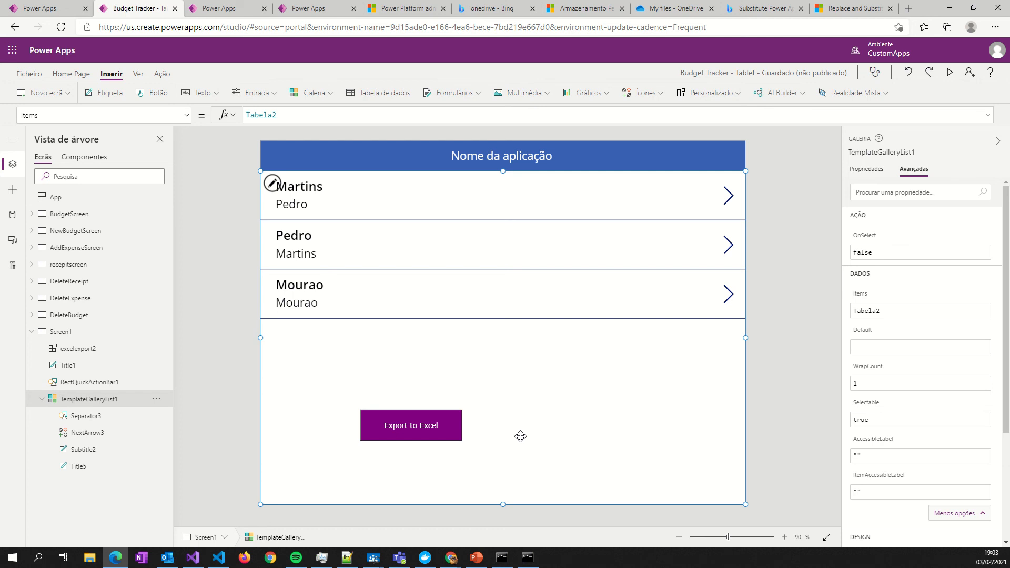
pyautogui.moveTo(497, 437)
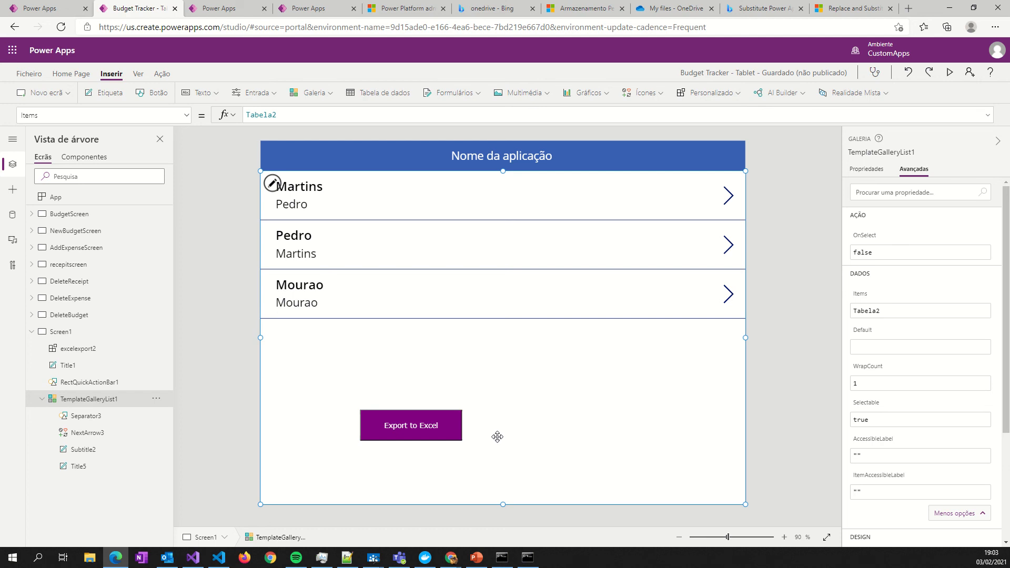
pyautogui.moveTo(414, 421)
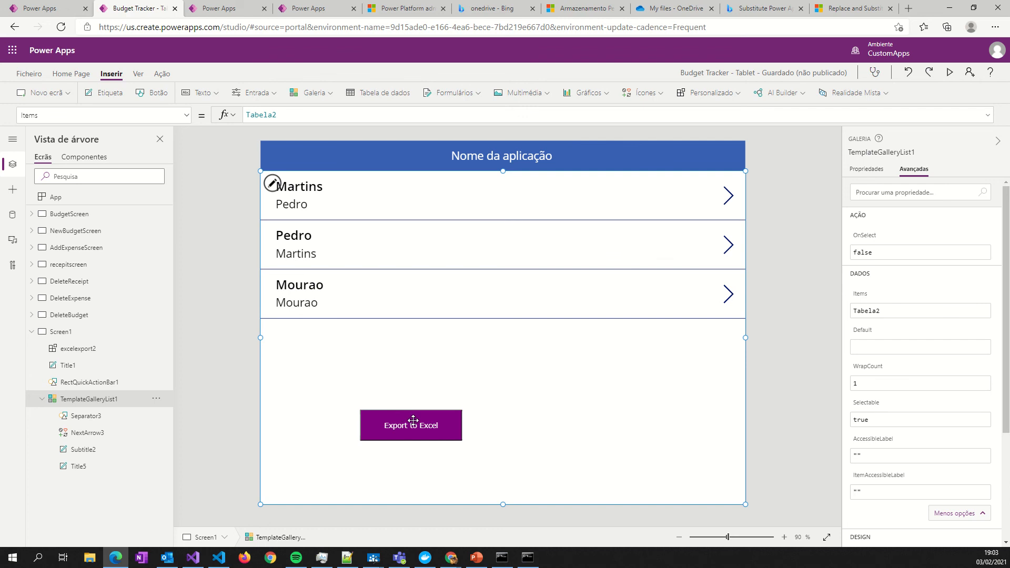
pyautogui.moveTo(762, 398)
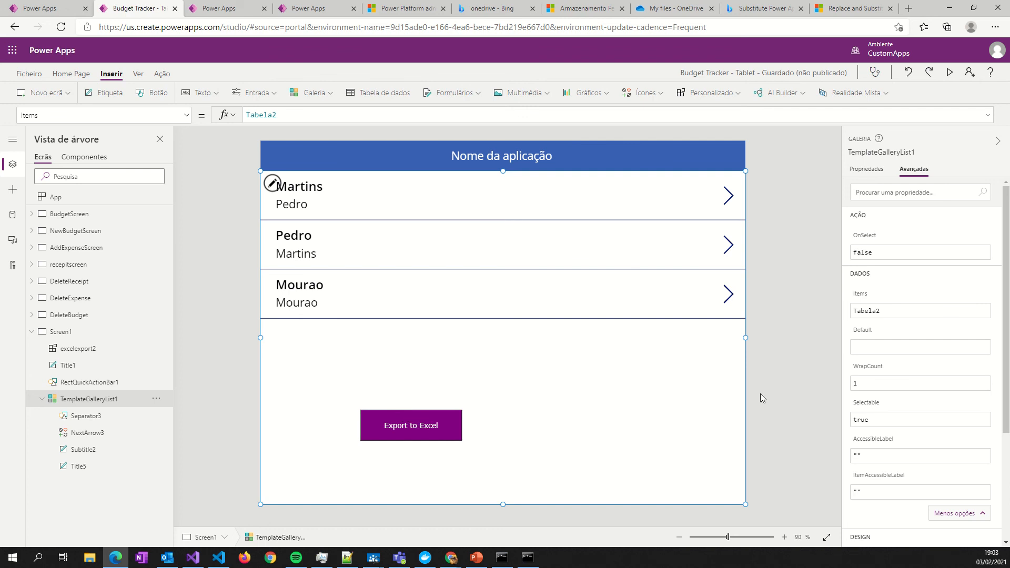
pyautogui.click(411, 425)
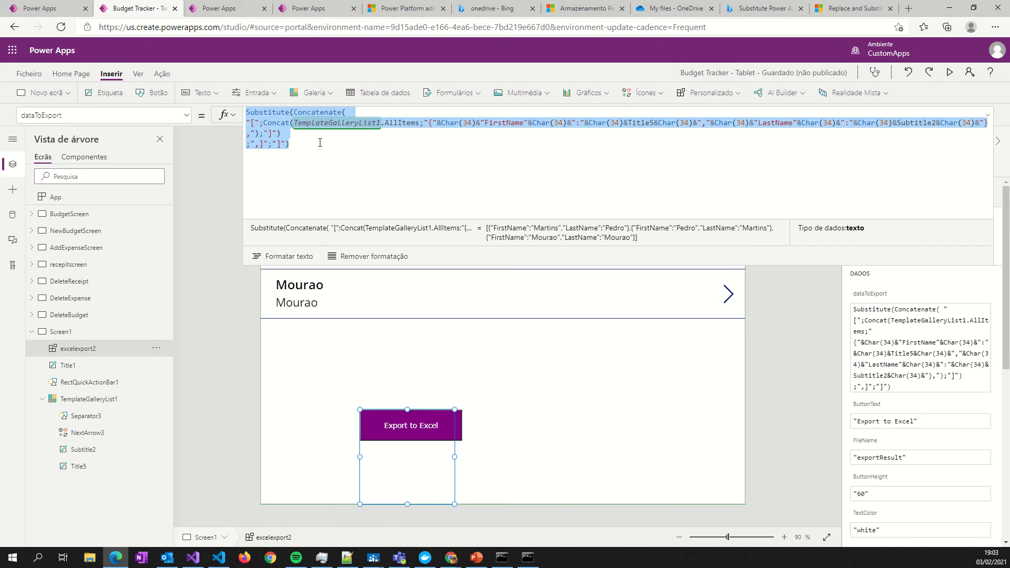
pyautogui.moveTo(621, 242)
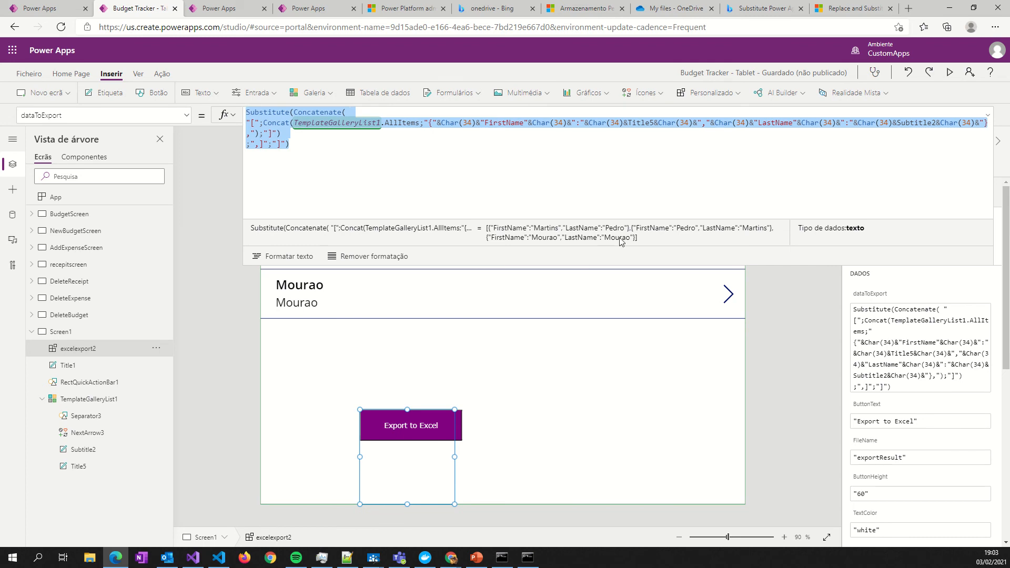
# Preview the app, click Export to Excel, and dismiss the McAfee download-scan banner
pyautogui.click(950, 72)
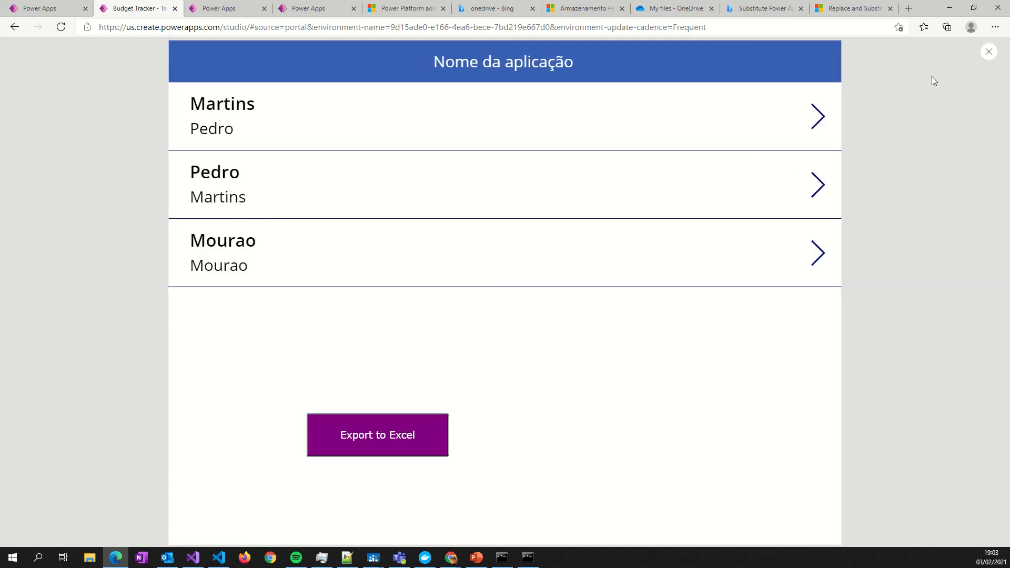
pyautogui.click(376, 434)
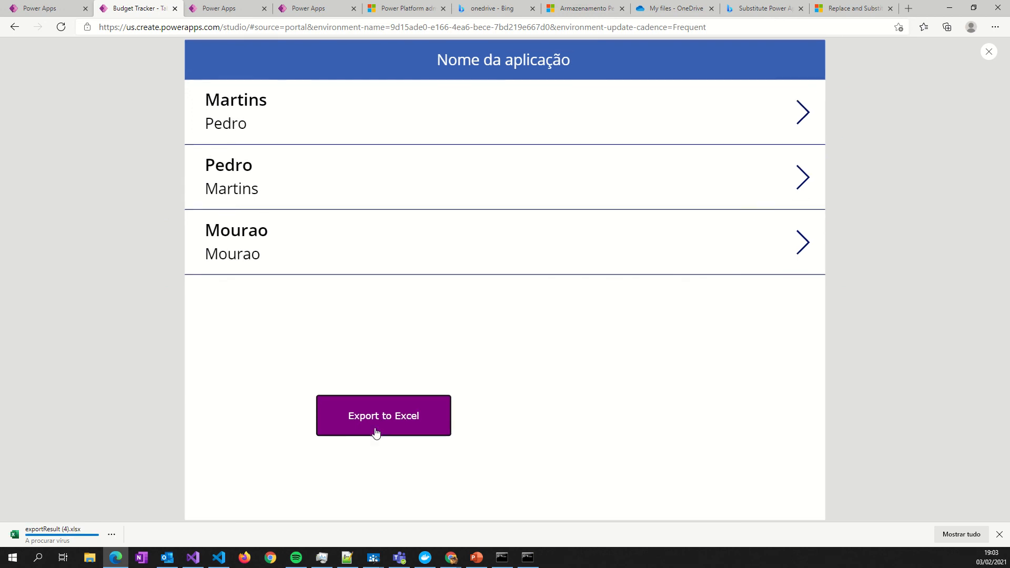
pyautogui.moveTo(87, 538)
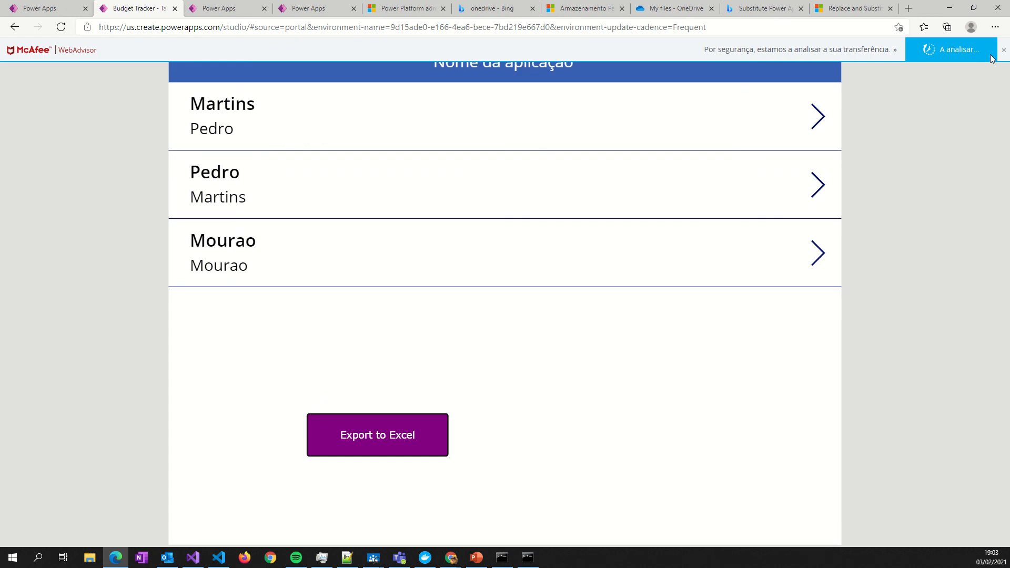
pyautogui.click(1003, 51)
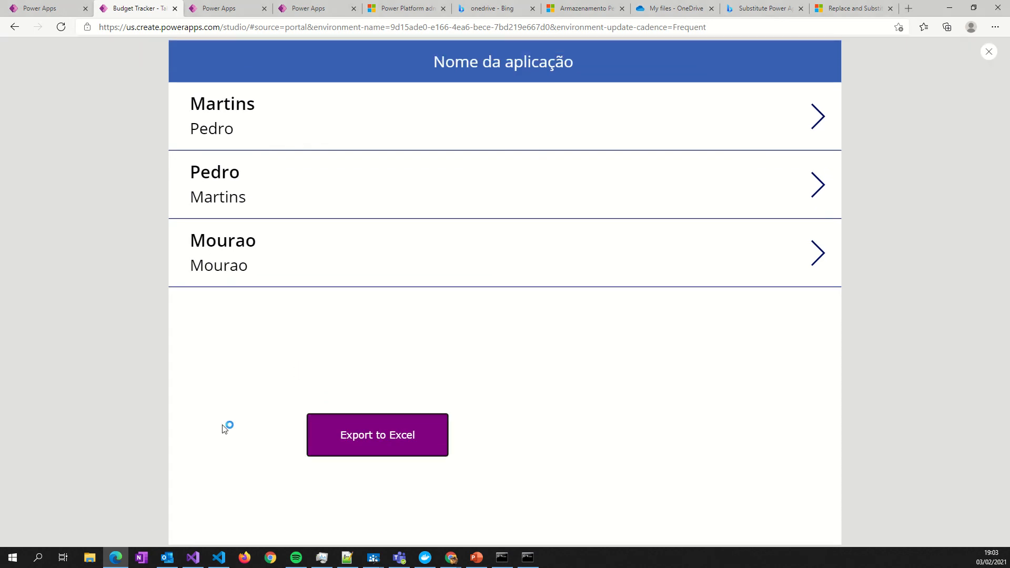
pyautogui.moveTo(379, 334)
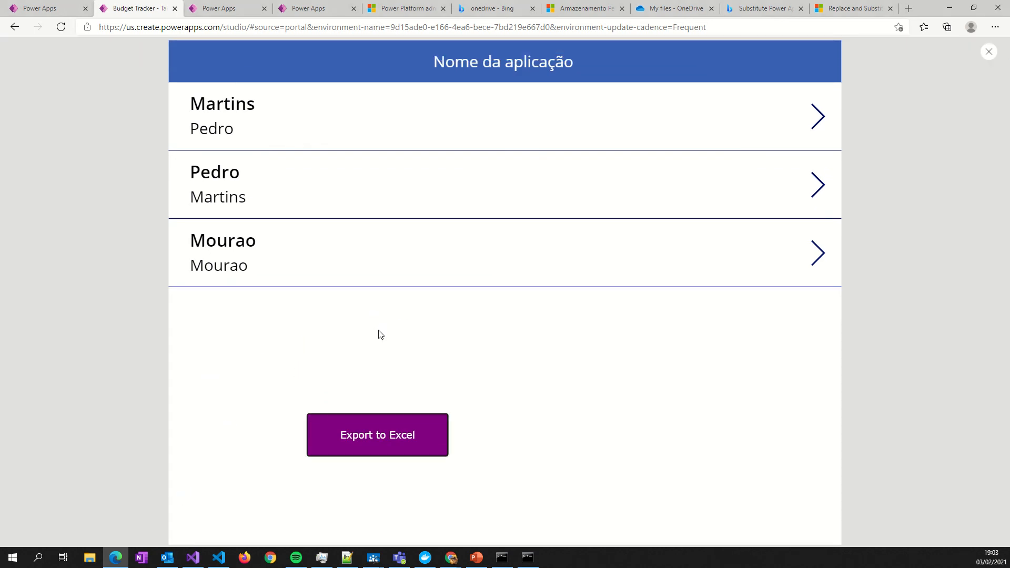
pyautogui.click(377, 435)
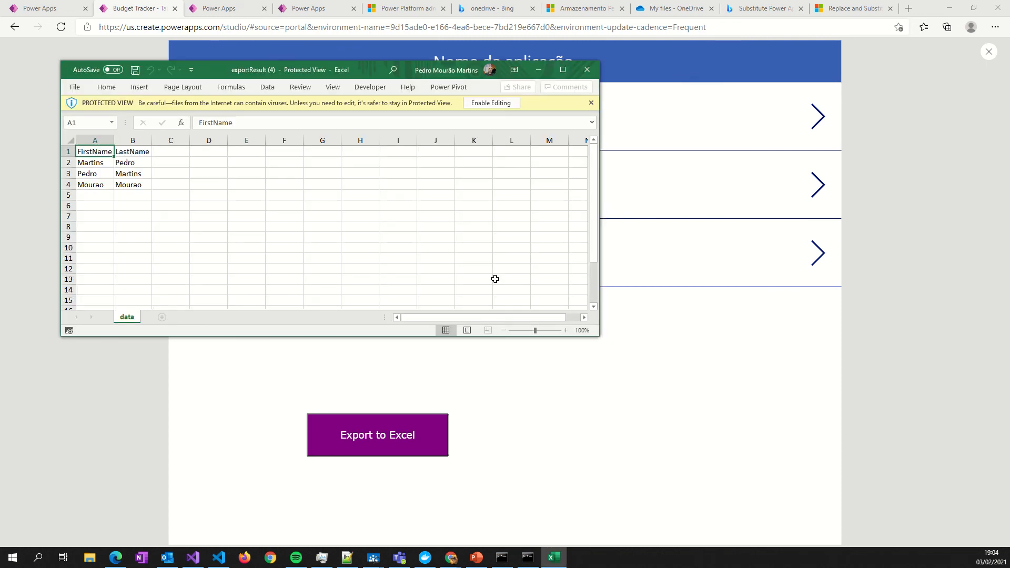
pyautogui.moveTo(545, 107)
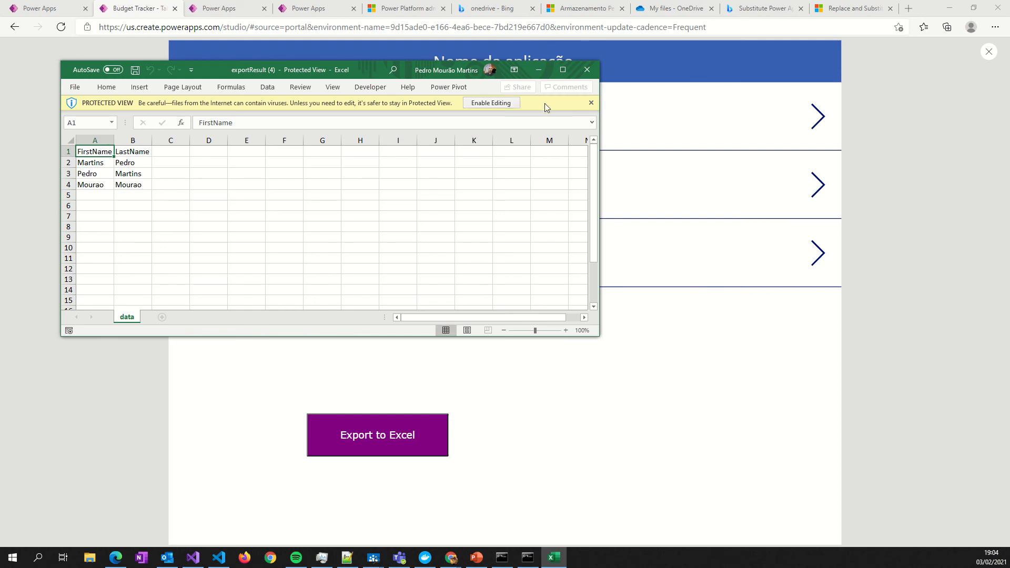
# Maximize exportResult (4) and select the FirstName/LastName data in A1:B5
pyautogui.click(562, 69)
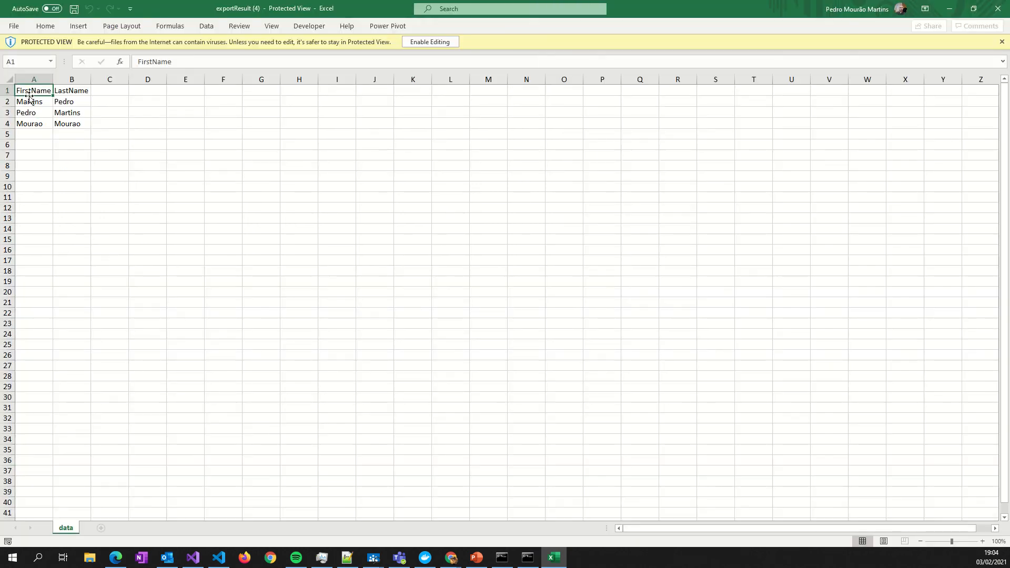
pyautogui.moveTo(34, 90); pyautogui.dragTo(71, 124)
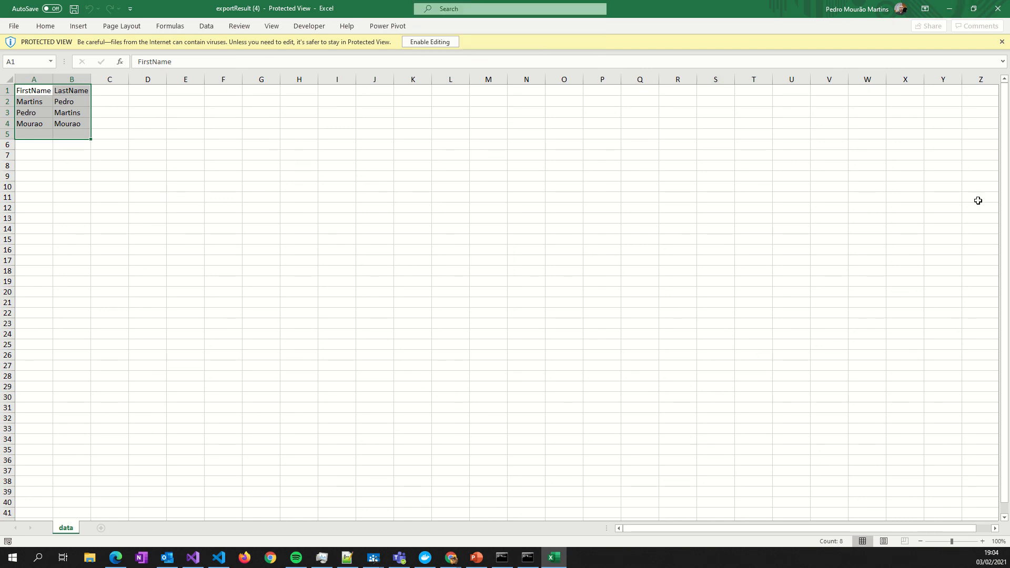
pyautogui.moveTo(410, 227)
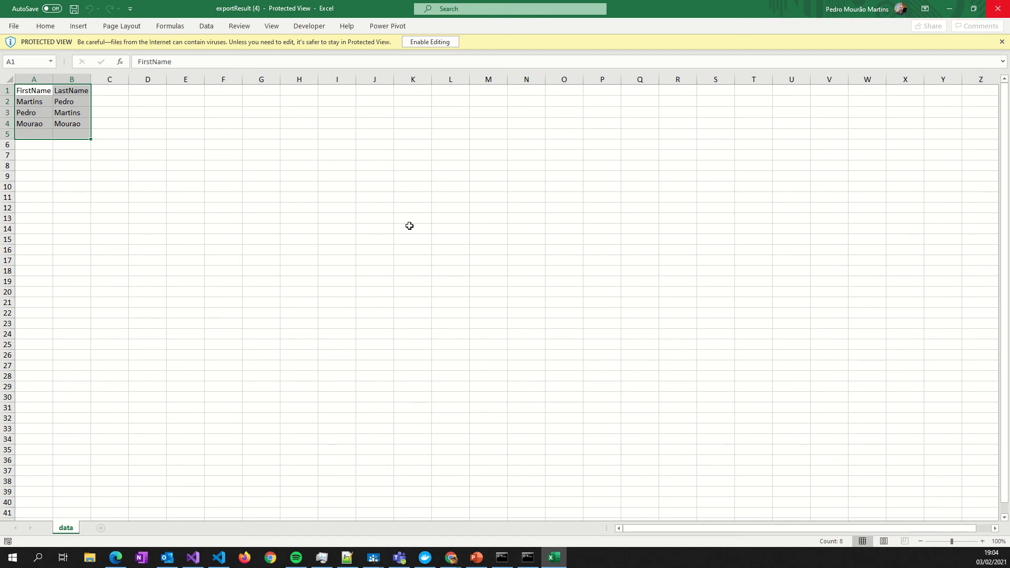